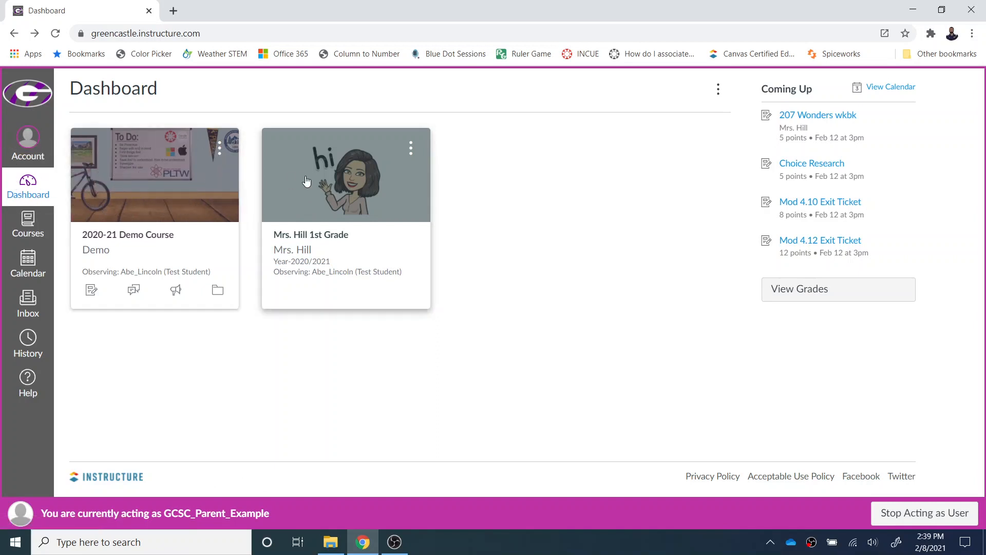
{"action": "mouse_move", "coordinate": [513, 209]}
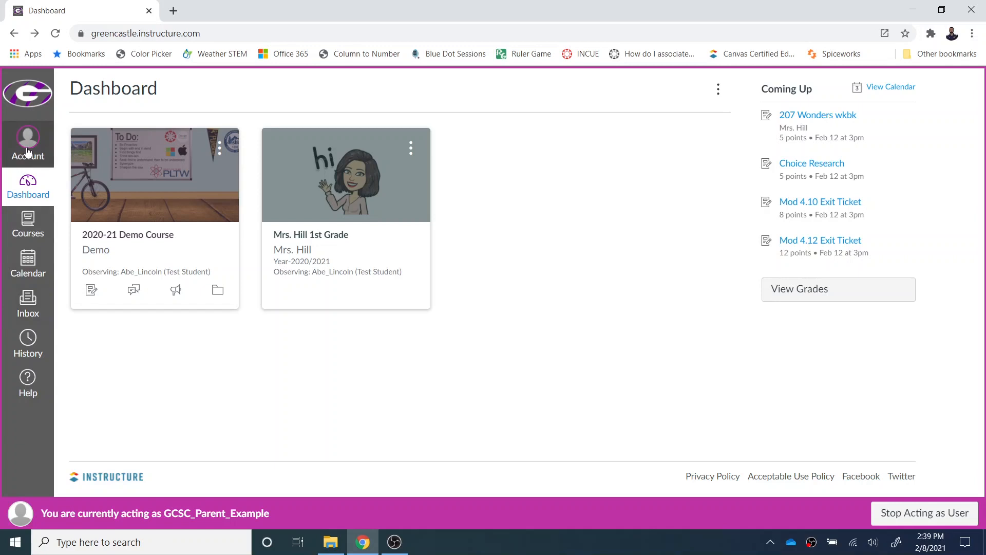
Browse the parent's Account, Courses, History and Help panels, then close Help
{"action": "left_click", "coordinate": [27, 143]}
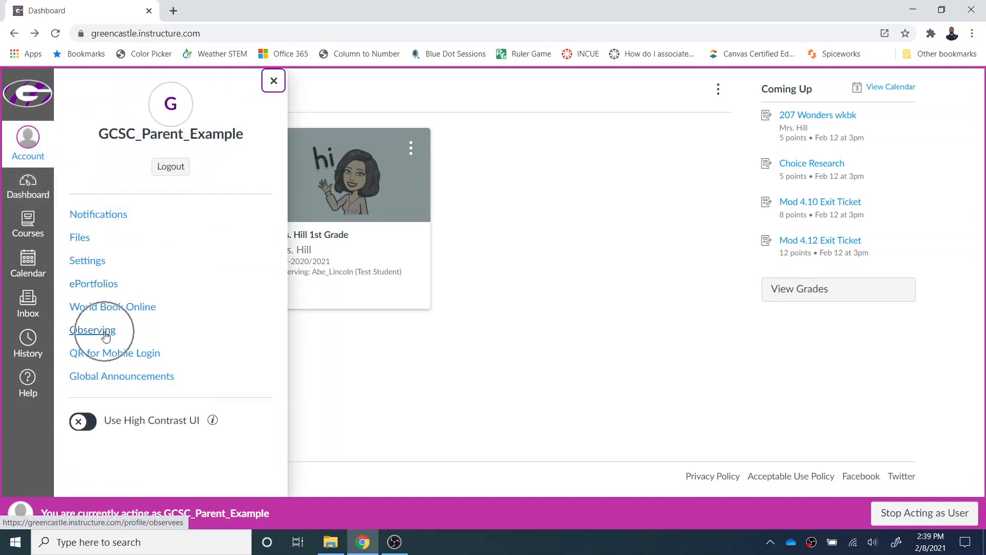
{"action": "mouse_move", "coordinate": [28, 186]}
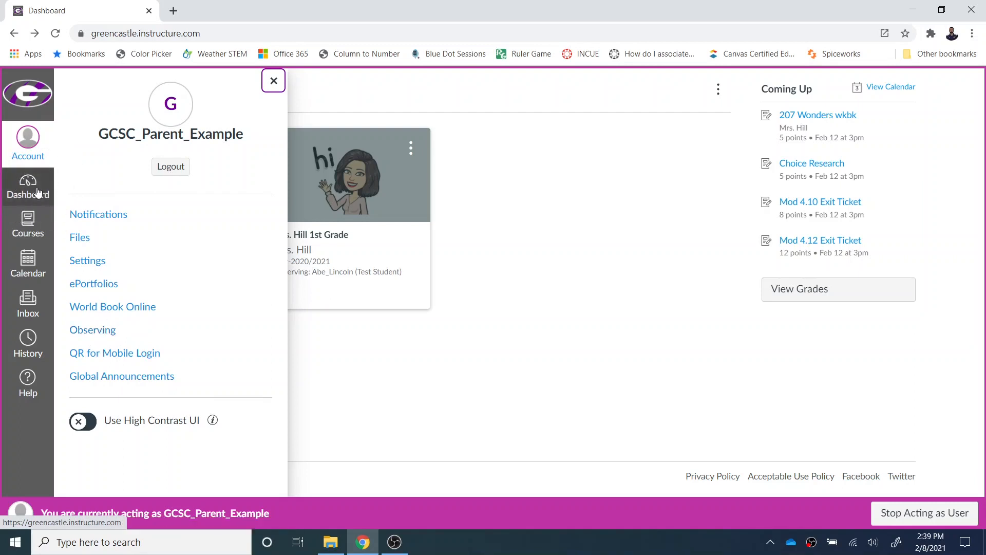
{"action": "left_click", "coordinate": [28, 225]}
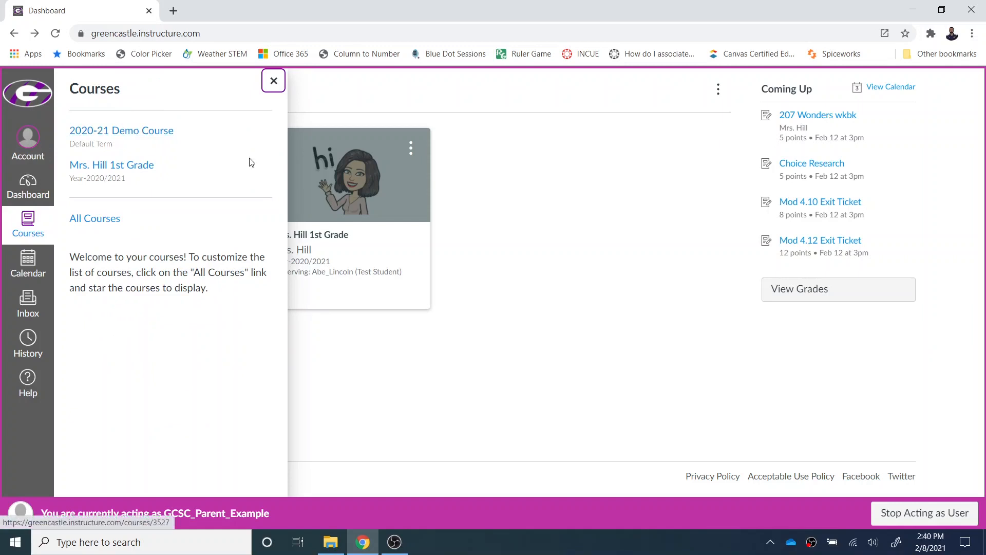
{"action": "mouse_move", "coordinate": [28, 264]}
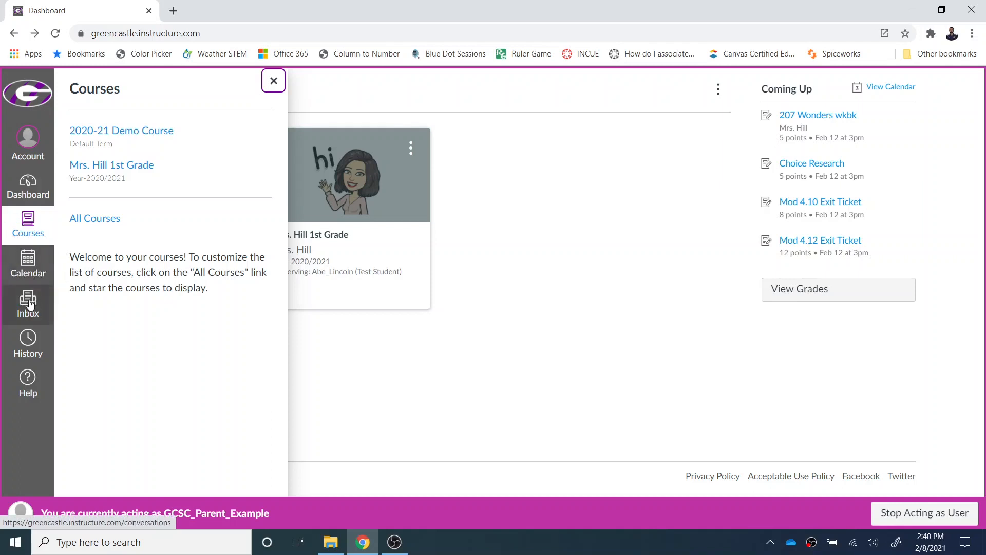
{"action": "left_click", "coordinate": [28, 343]}
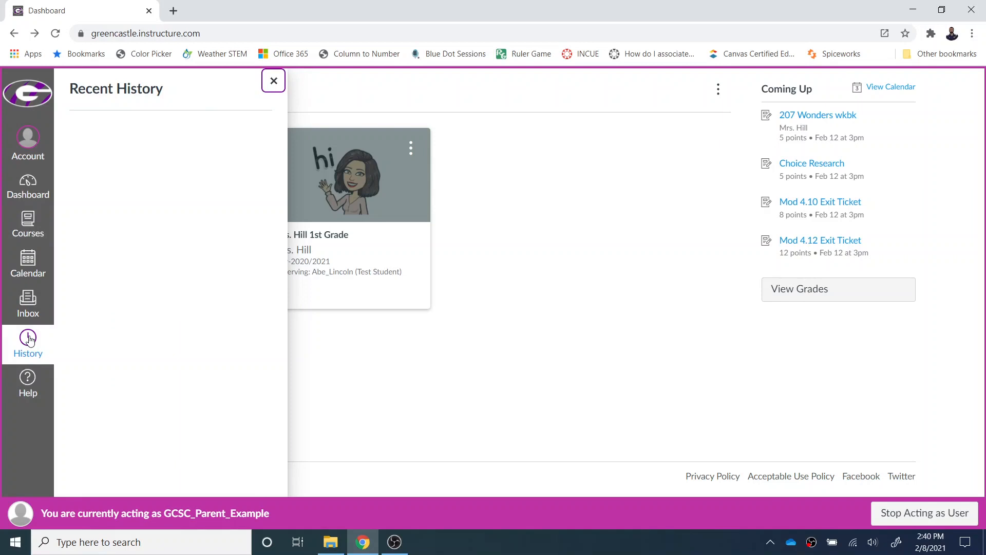
{"action": "mouse_move", "coordinate": [137, 129]}
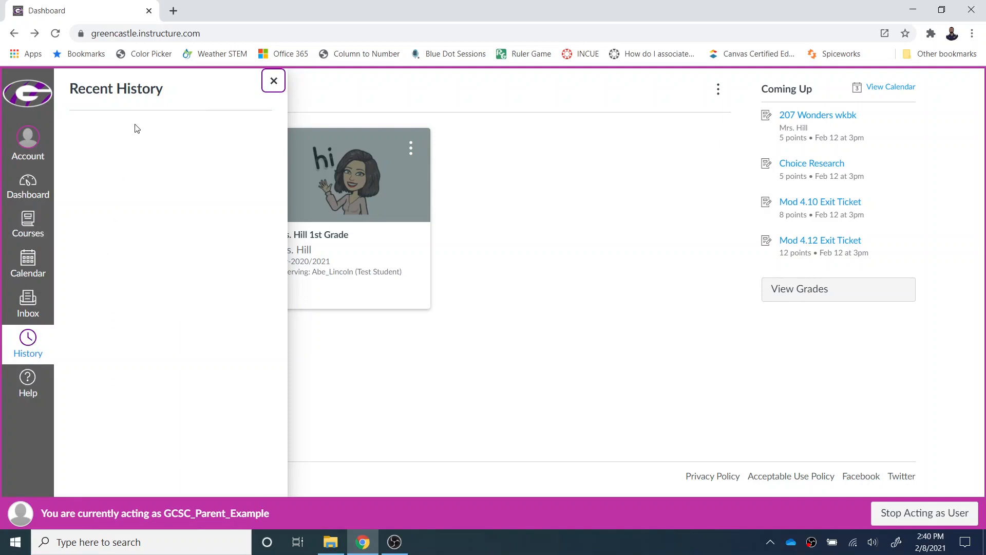
{"action": "mouse_move", "coordinate": [28, 384]}
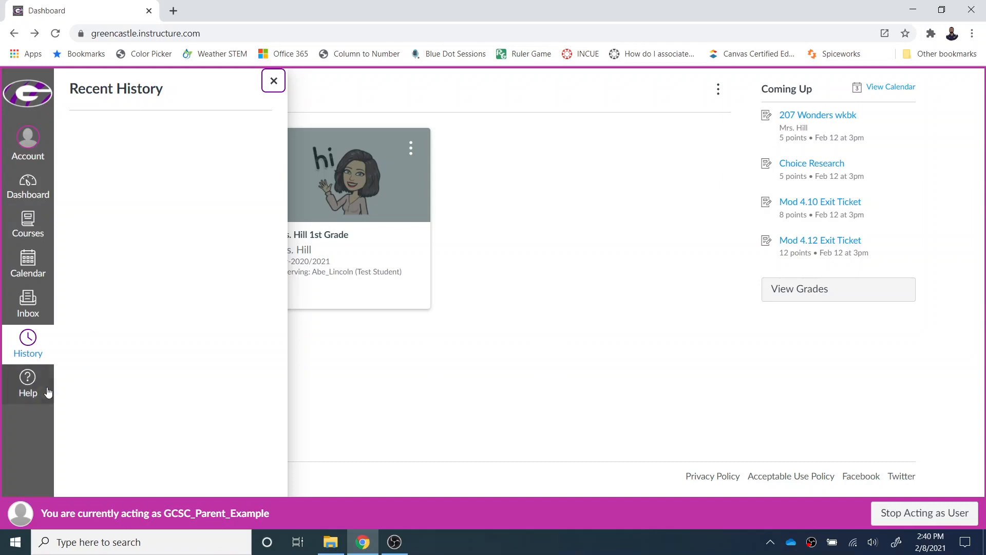
{"action": "left_click", "coordinate": [27, 383]}
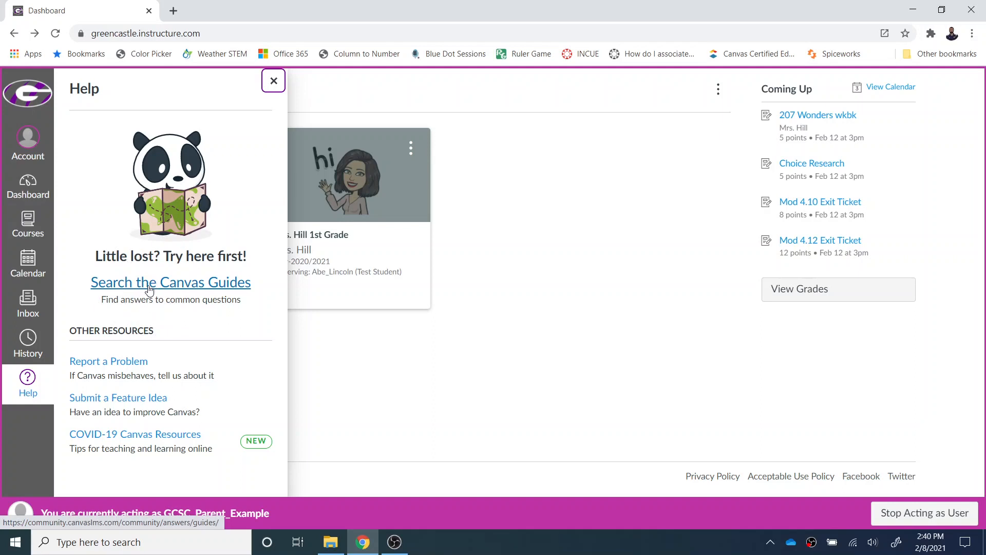
{"action": "left_click", "coordinate": [273, 81]}
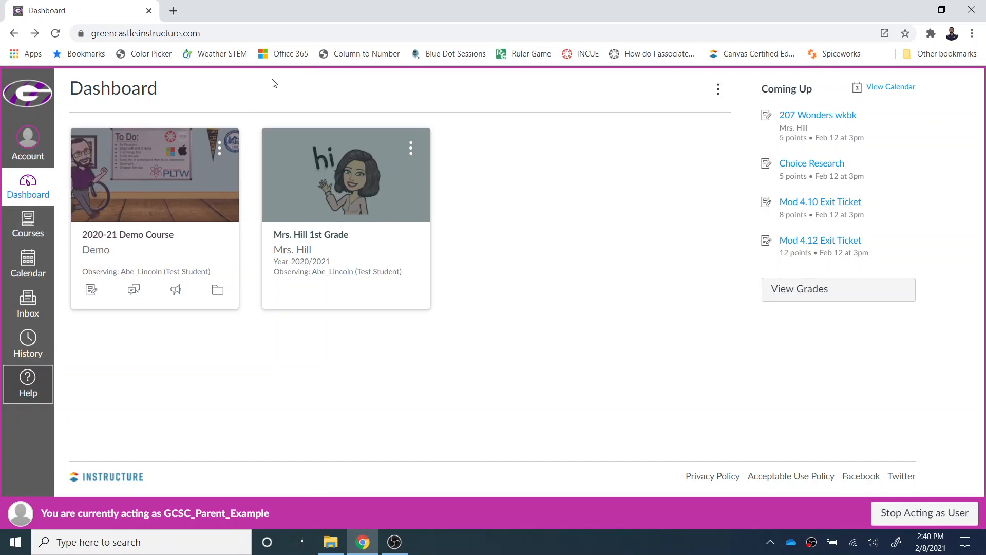
{"action": "mouse_move", "coordinate": [173, 215]}
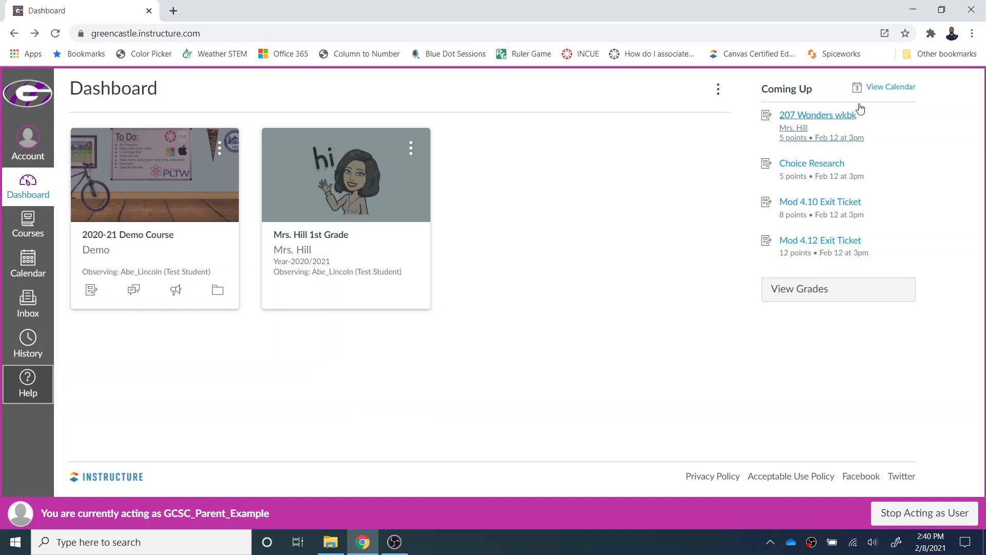
{"action": "mouse_move", "coordinate": [891, 87]}
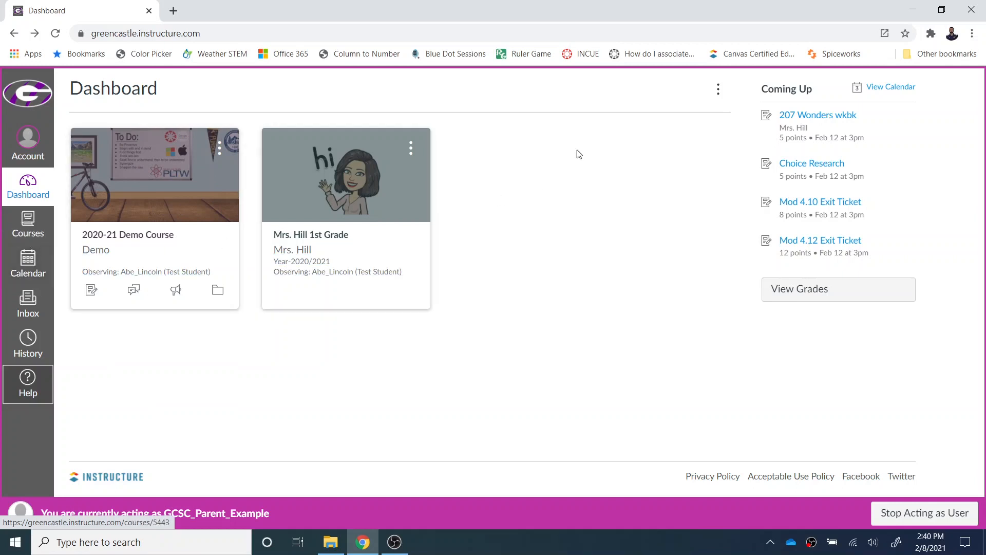
{"action": "mouse_move", "coordinate": [812, 163]}
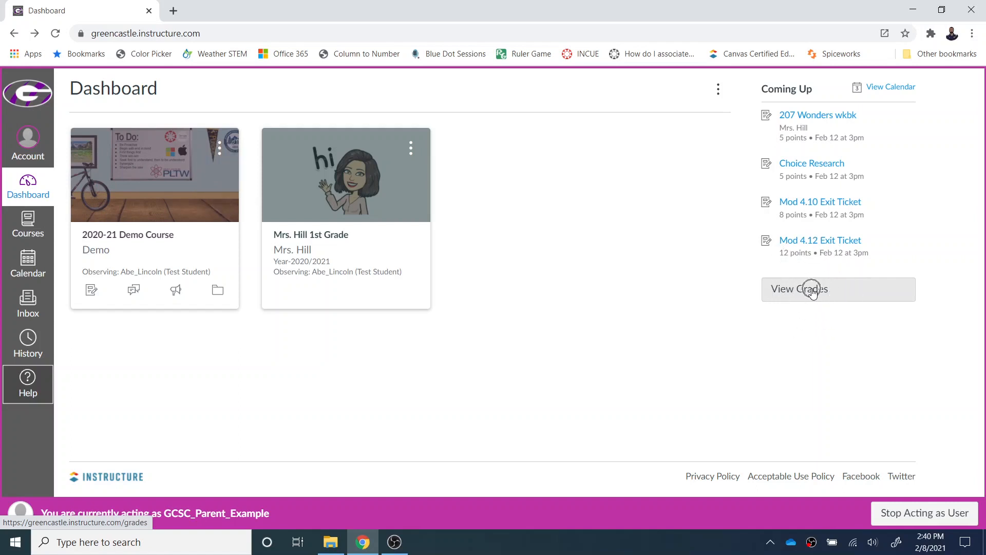
Open Abe_Lincoln's grades for Mrs. Hill 1st Grade and scroll through the assignment list
{"action": "left_click", "coordinate": [798, 289]}
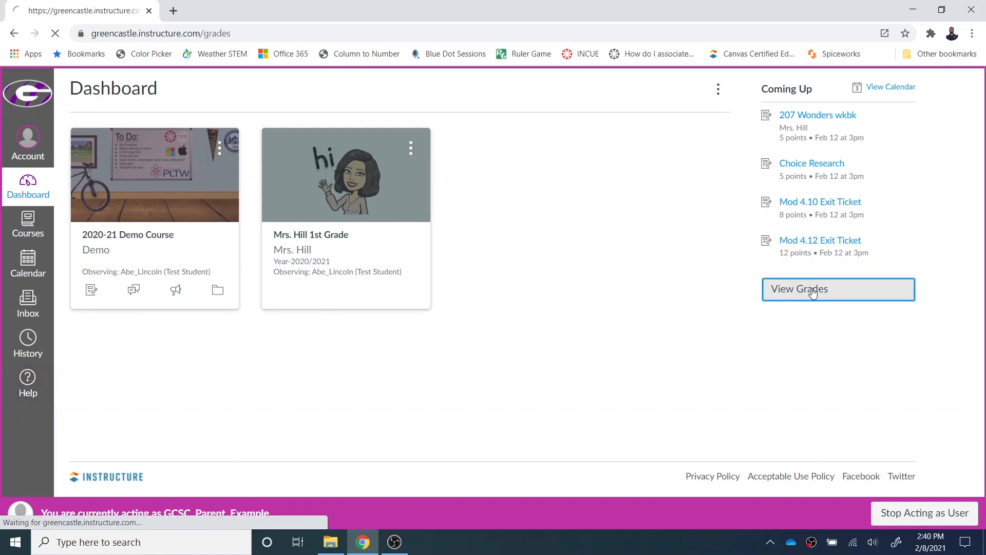
{"action": "left_click", "coordinate": [838, 288]}
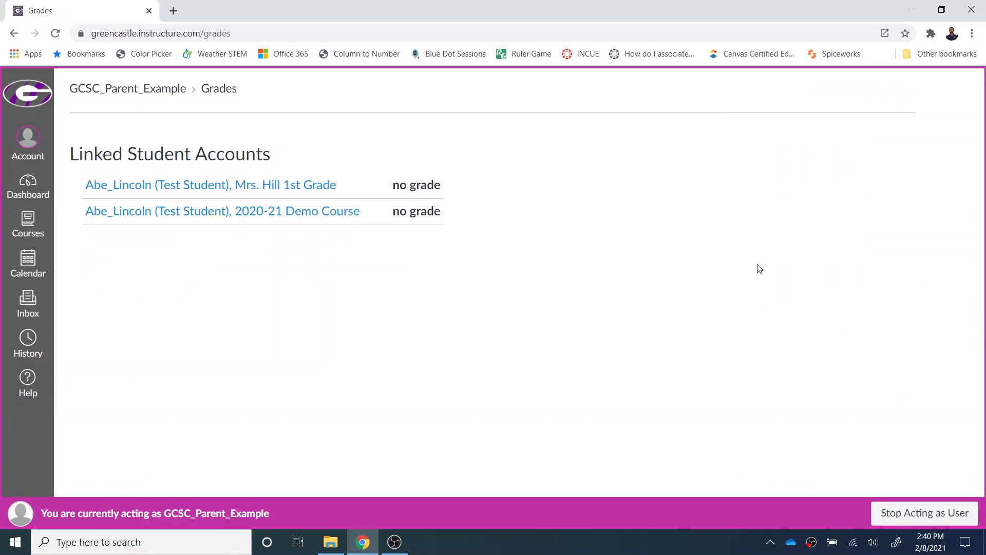
{"action": "mouse_move", "coordinate": [723, 238]}
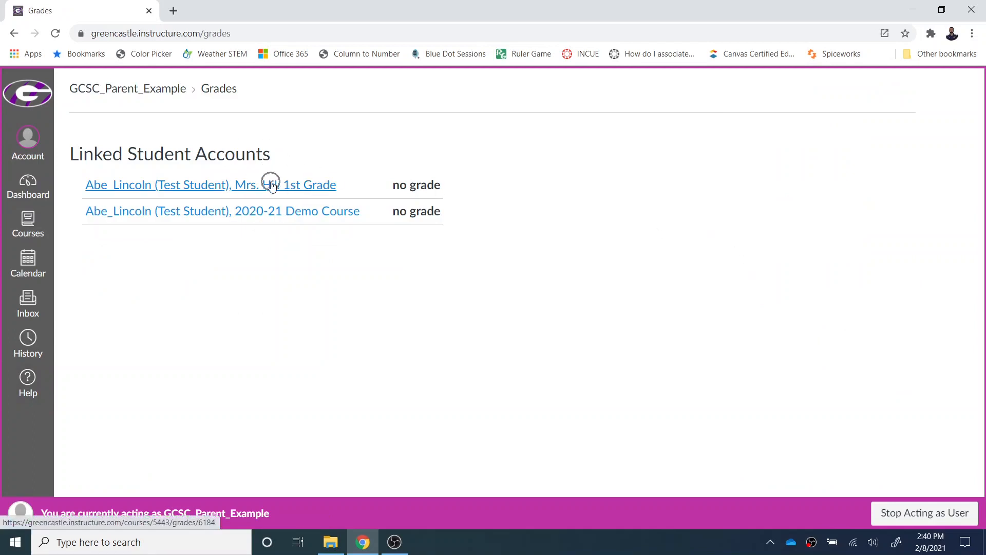
{"action": "left_click", "coordinate": [210, 184]}
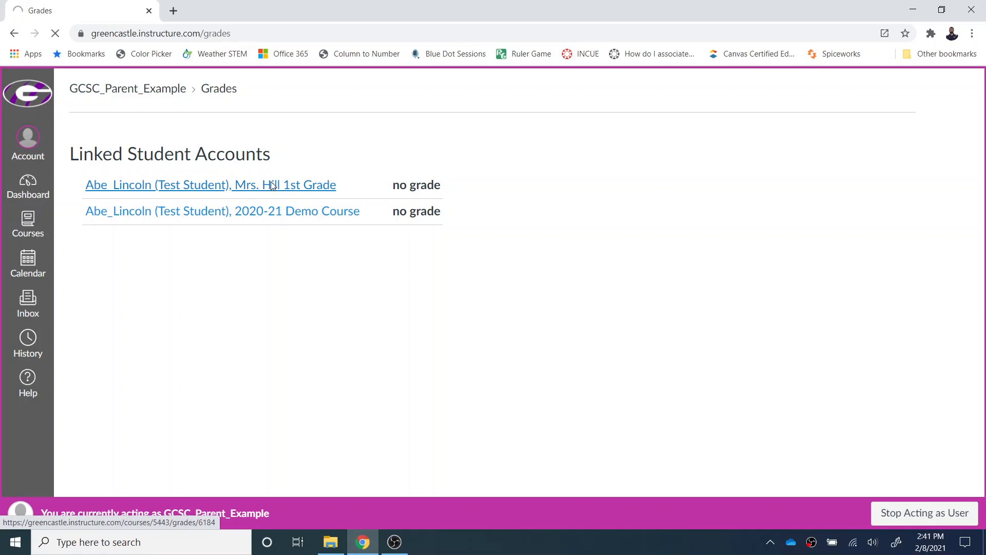
{"action": "left_click", "coordinate": [210, 185]}
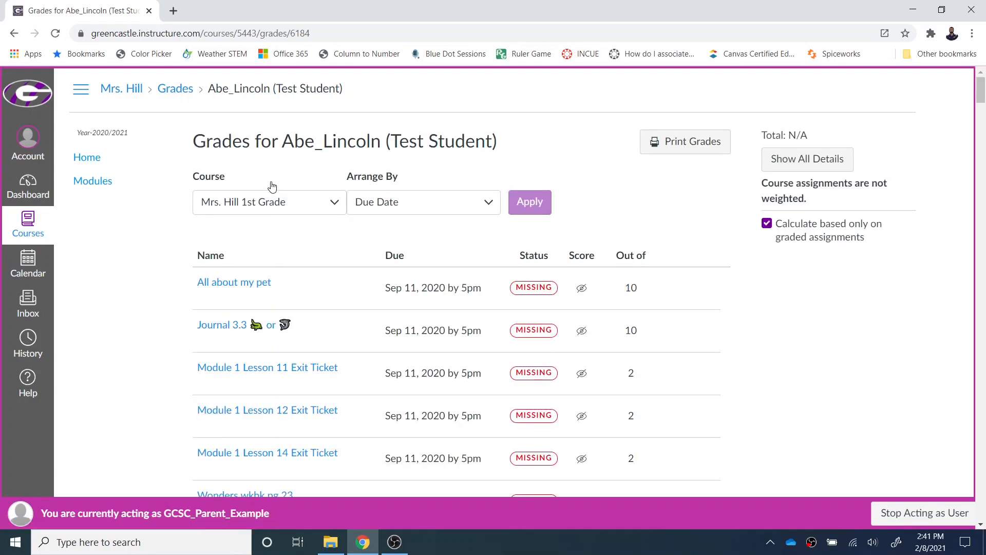
{"action": "mouse_move", "coordinate": [465, 202]}
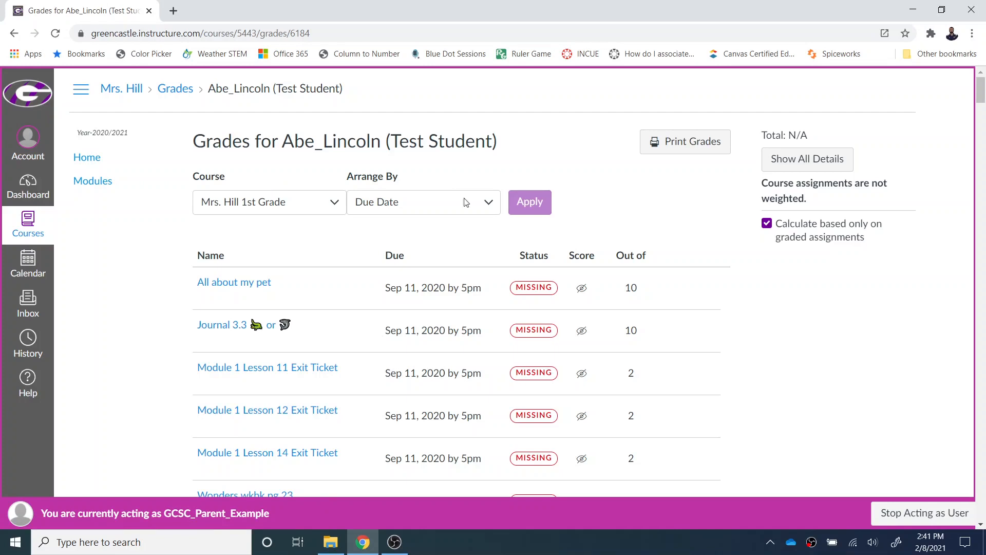
{"action": "scroll", "scroll_direction": "down", "scroll_amount": 3}
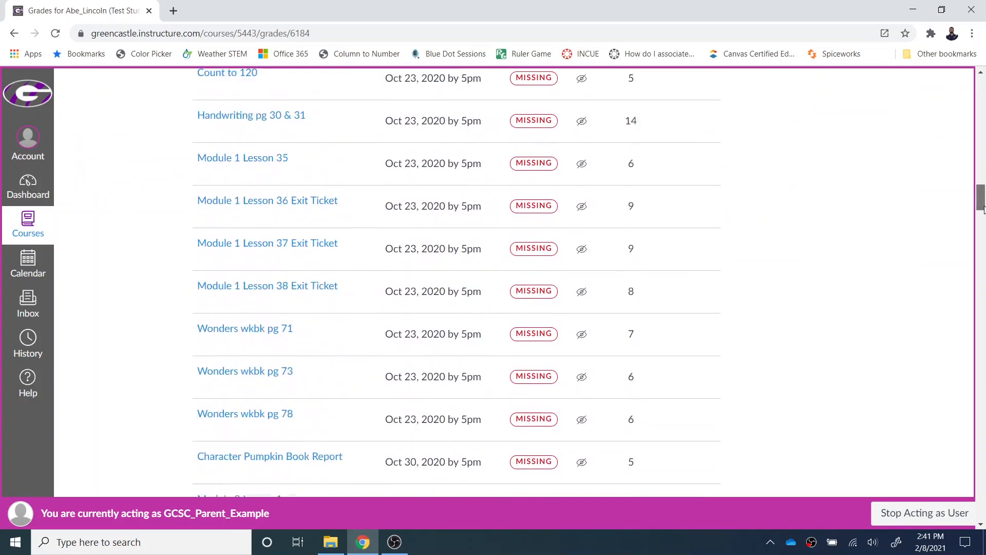
{"action": "scroll", "scroll_direction": "down", "scroll_amount": 3}
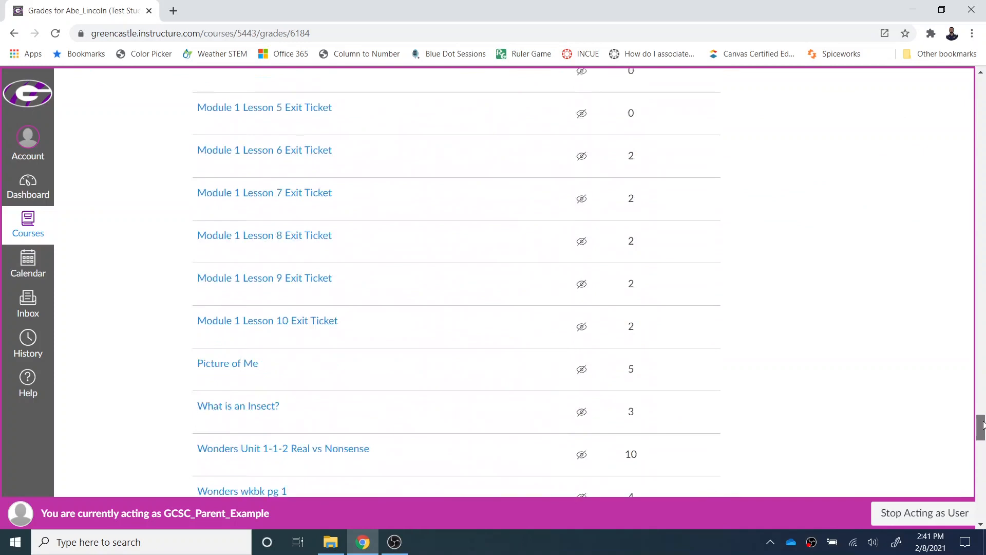
{"action": "scroll", "scroll_direction": "down", "scroll_amount": 3}
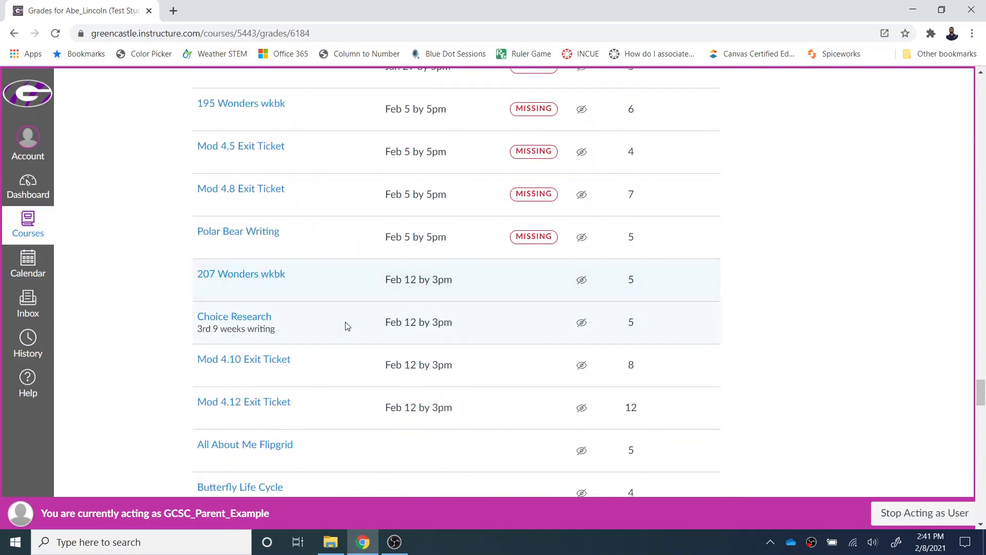
{"action": "mouse_move", "coordinate": [241, 274]}
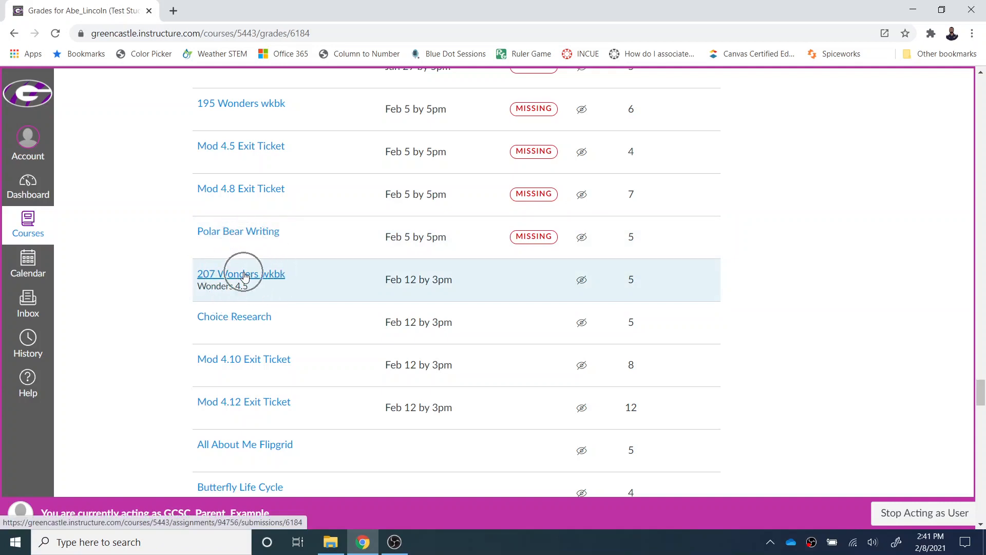
{"action": "left_click", "coordinate": [241, 273]}
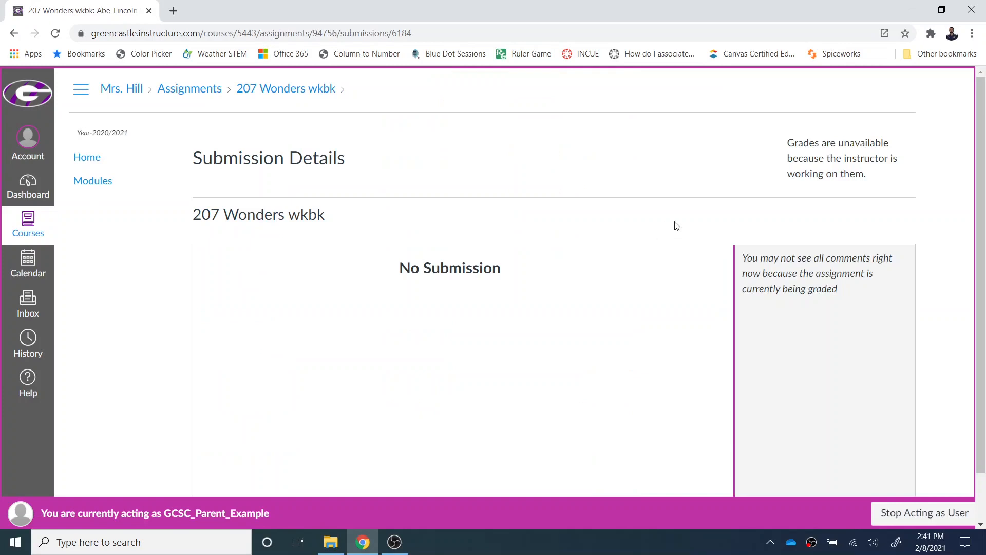
{"action": "mouse_move", "coordinate": [618, 285]}
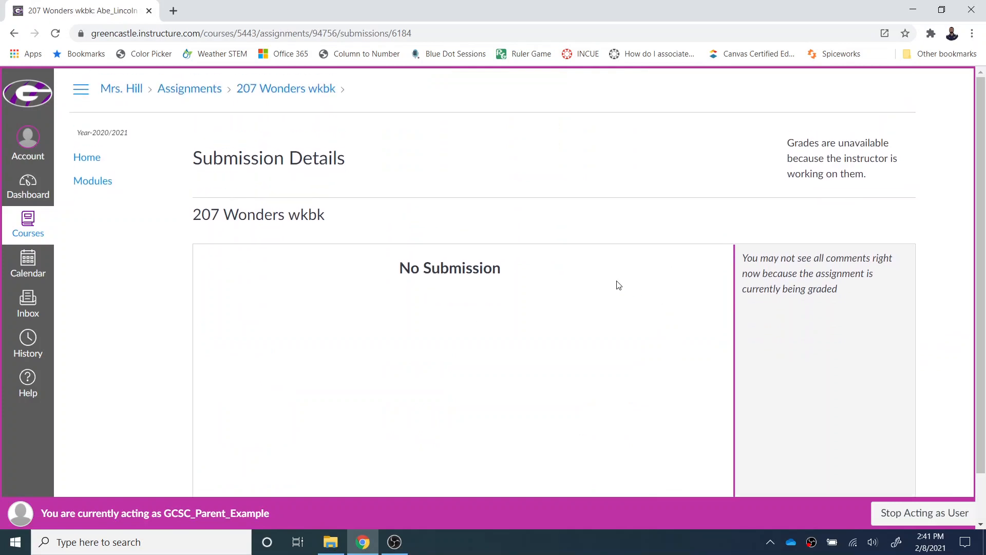
{"action": "mouse_move", "coordinate": [601, 277]}
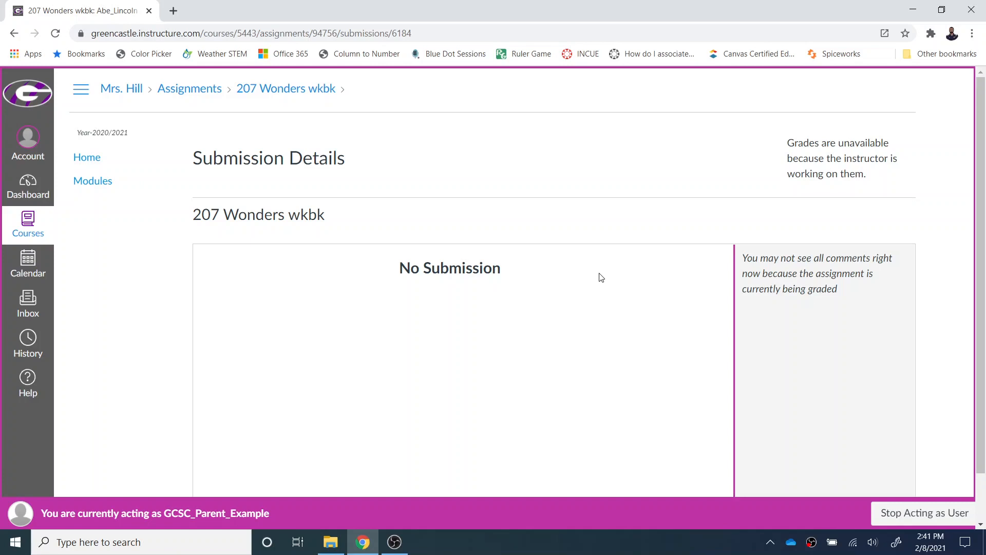
{"action": "mouse_move", "coordinate": [28, 187]}
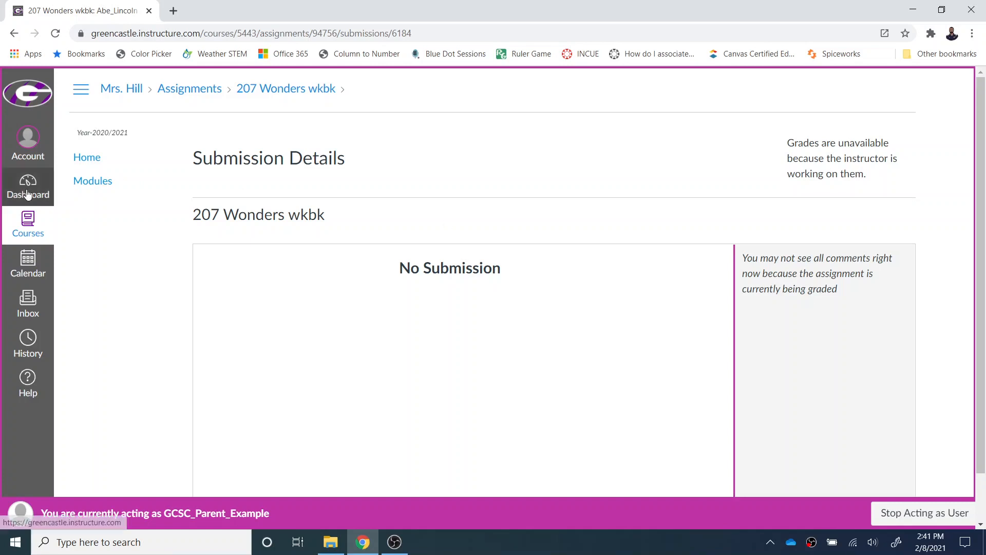
{"action": "mouse_move", "coordinate": [28, 187]}
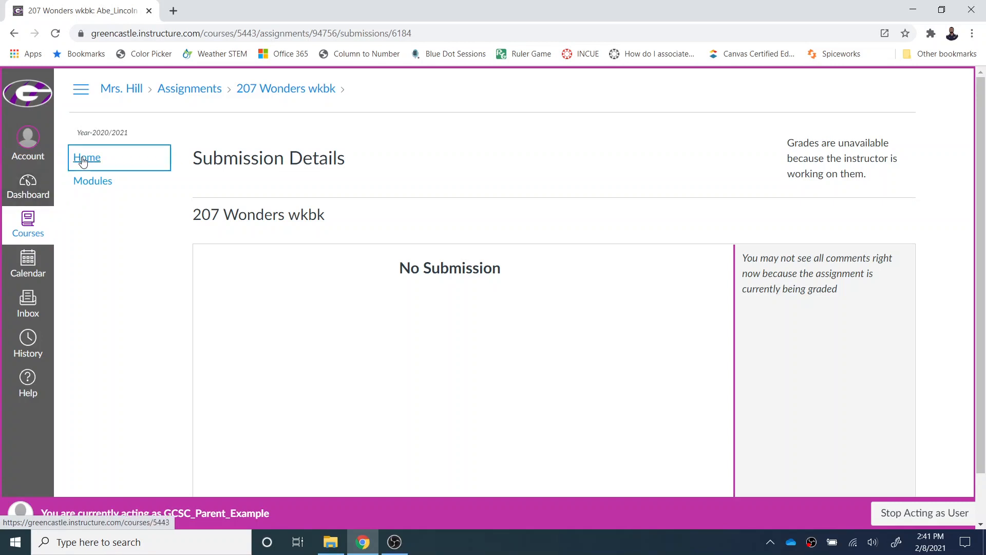
Open the Mrs. Hill 1st Grade home page and scroll through its welcome banner and assignments
{"action": "left_click", "coordinate": [87, 157]}
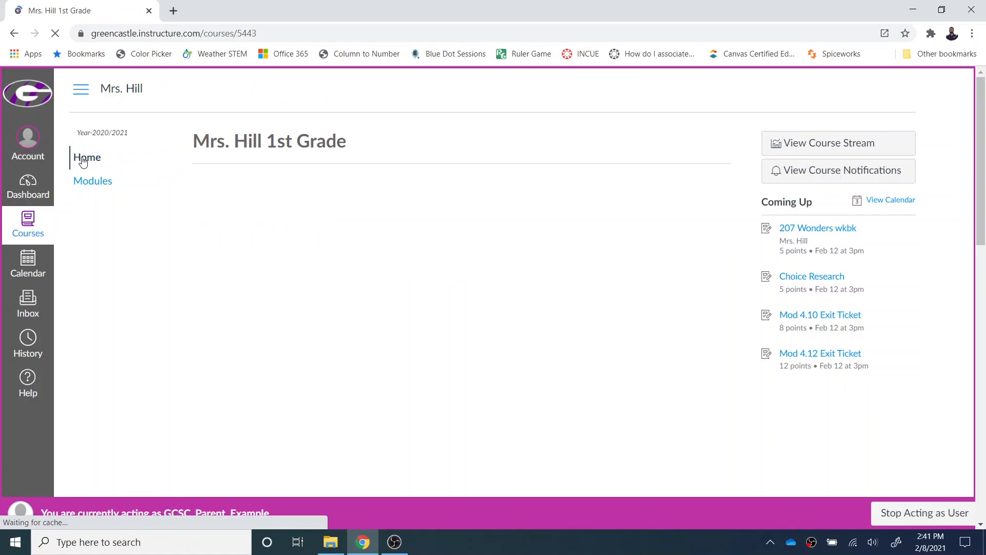
{"action": "left_click", "coordinate": [86, 157]}
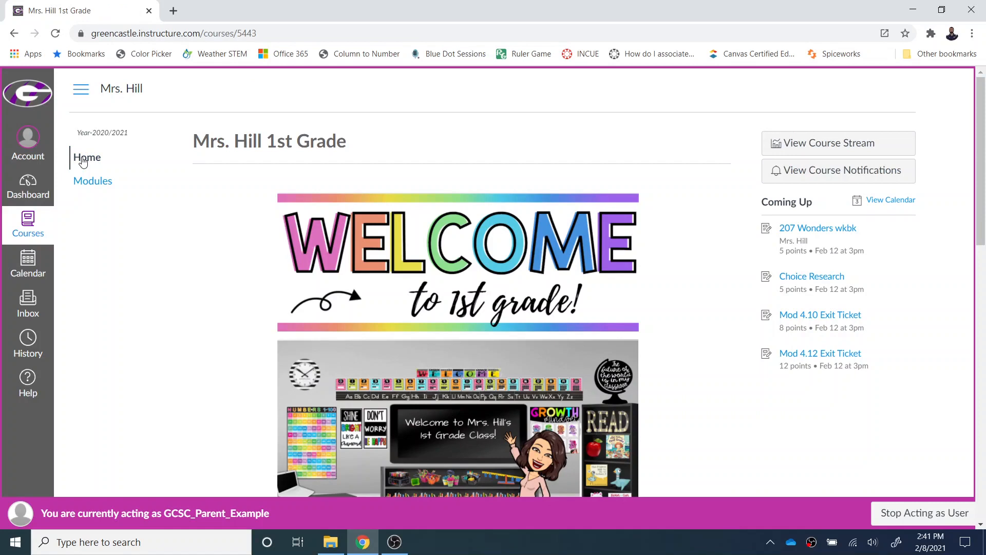
{"action": "scroll", "scroll_direction": "down", "scroll_amount": 3}
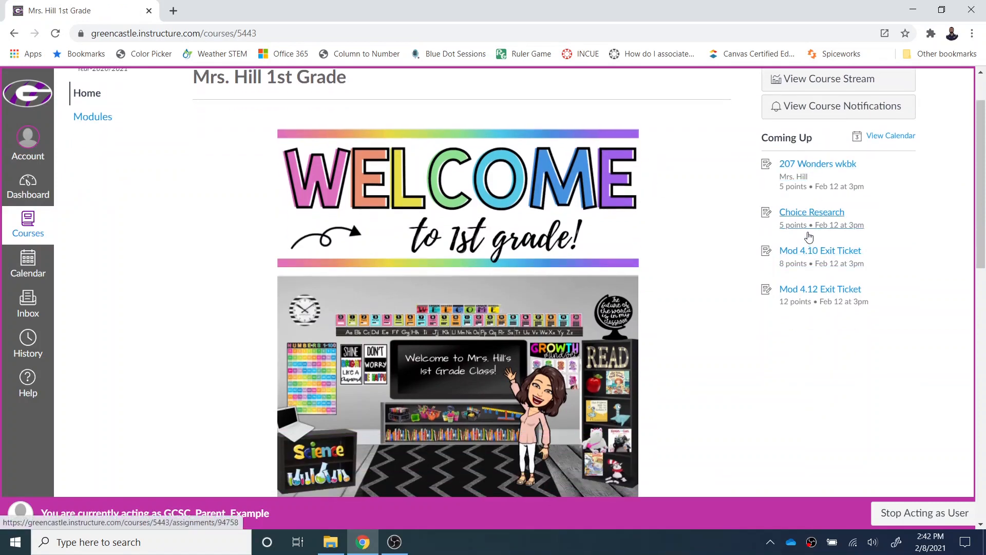
{"action": "scroll", "scroll_direction": "down", "scroll_amount": 3}
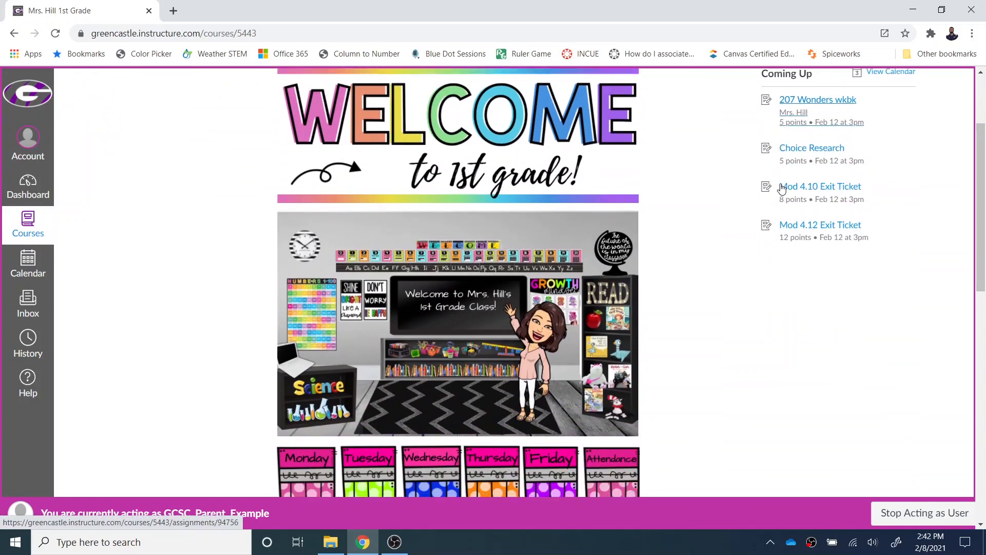
{"action": "scroll", "scroll_direction": "down", "scroll_amount": 3}
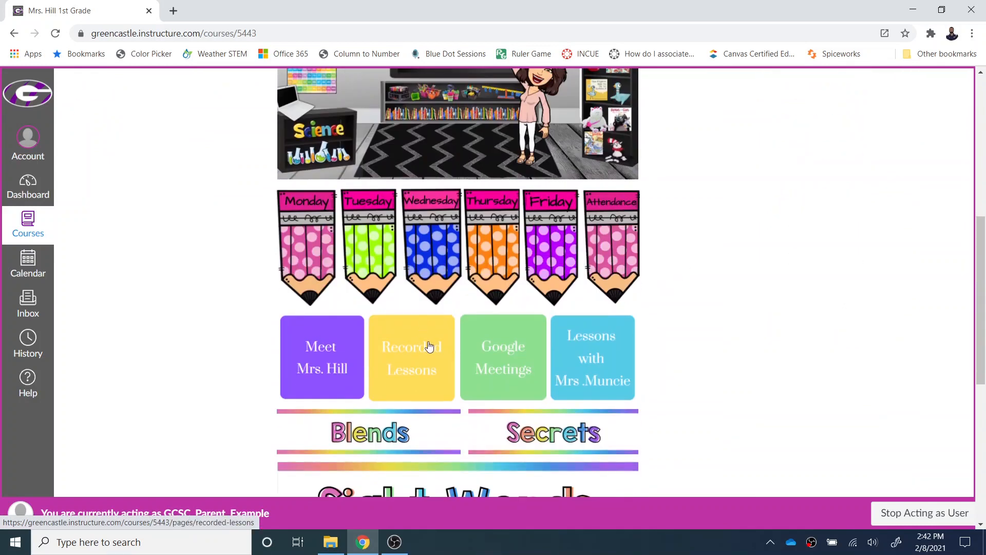
{"action": "scroll", "scroll_direction": "up", "scroll_amount": 3}
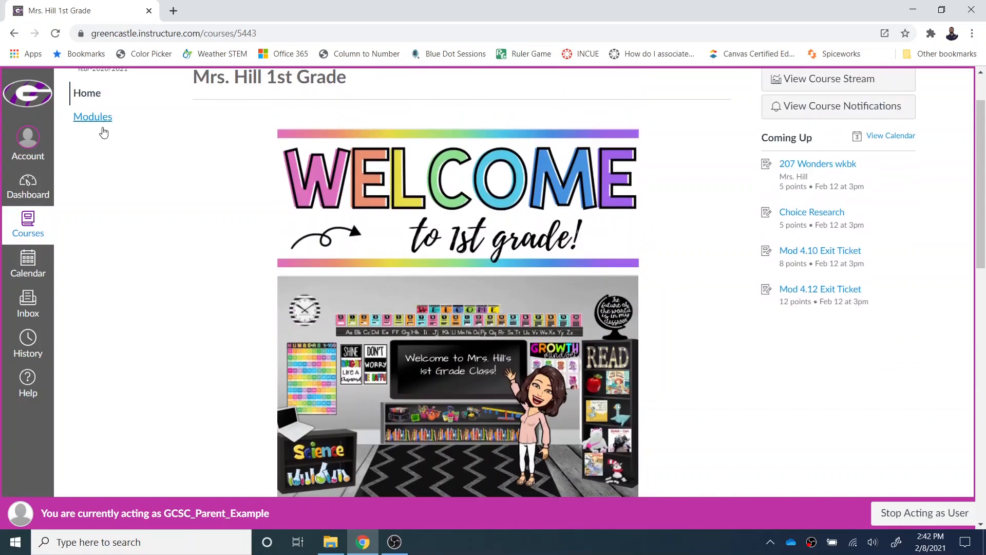
{"action": "left_click", "coordinate": [93, 117]}
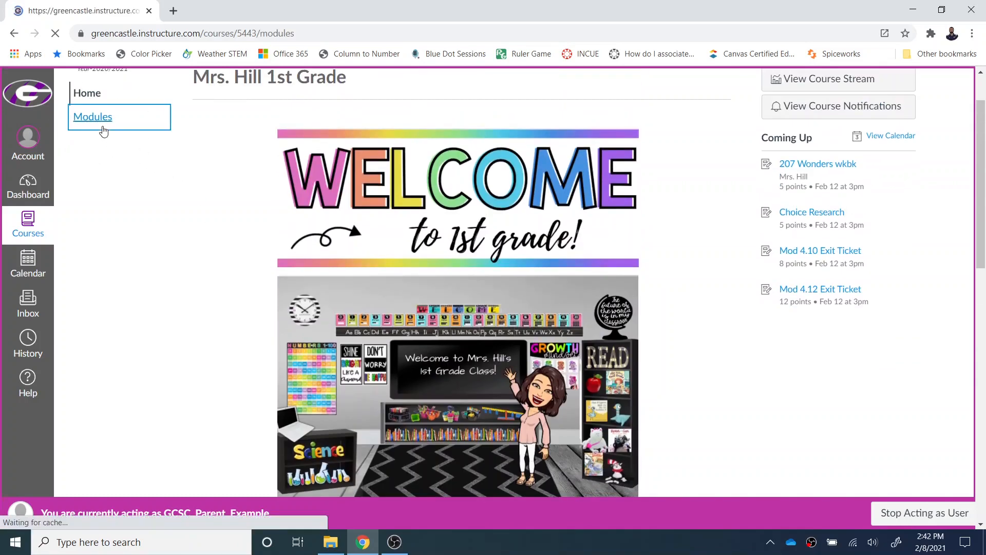
{"action": "left_click", "coordinate": [93, 117]}
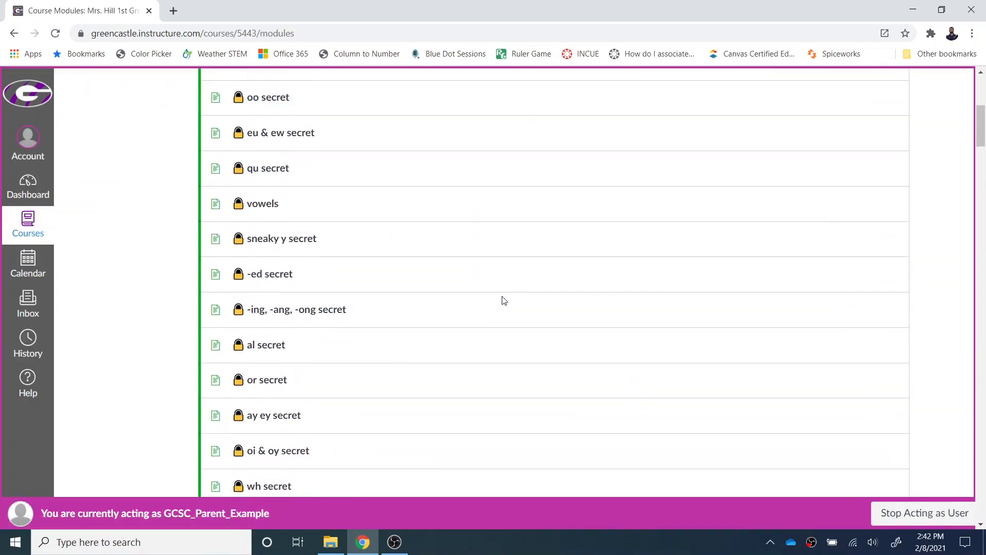
{"action": "scroll", "scroll_direction": "down", "scroll_amount": 3}
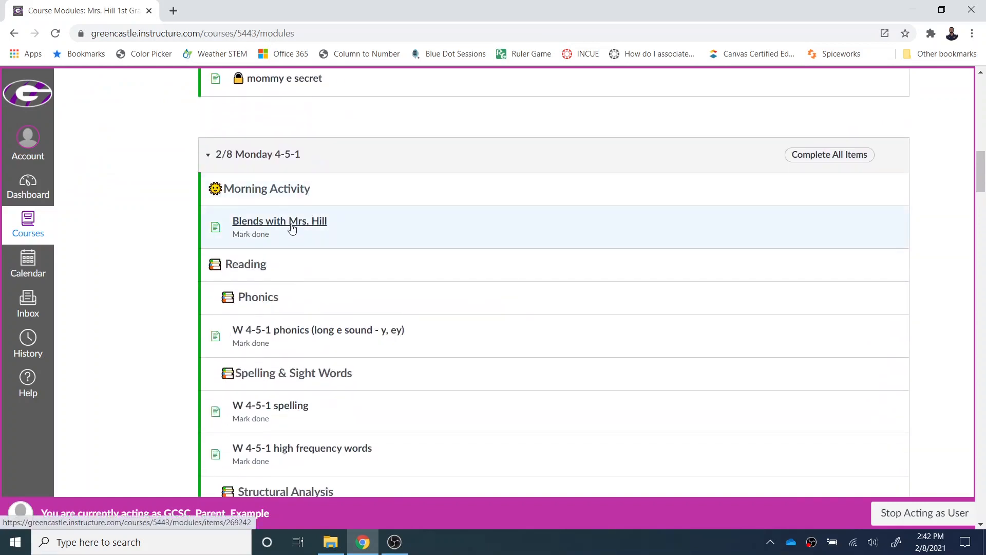
{"action": "left_click", "coordinate": [280, 221]}
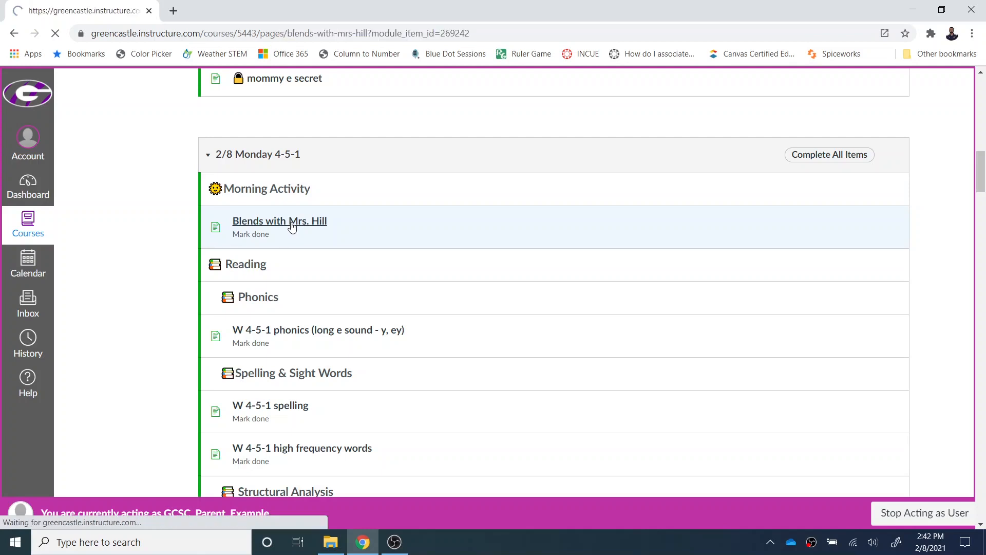
{"action": "left_click", "coordinate": [279, 221]}
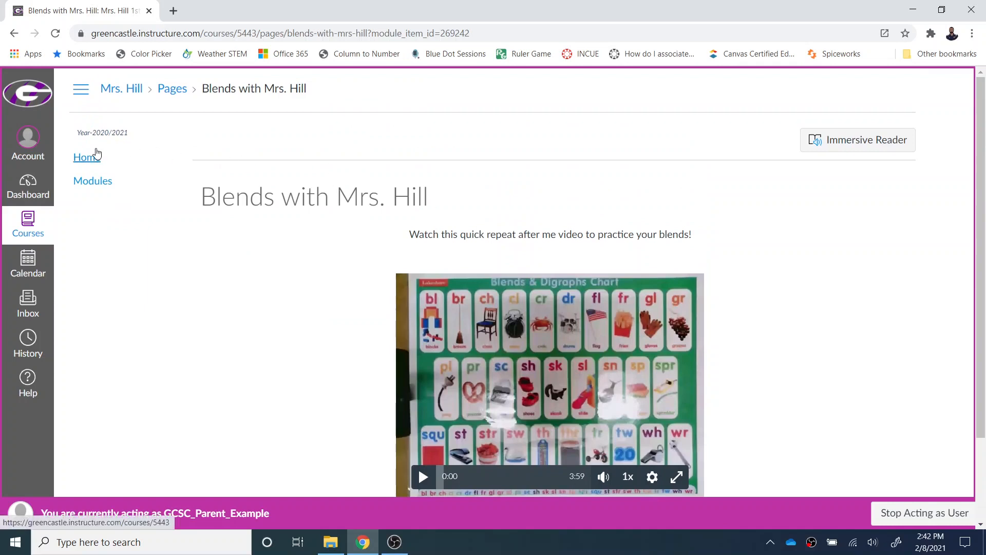
{"action": "left_click", "coordinate": [85, 157]}
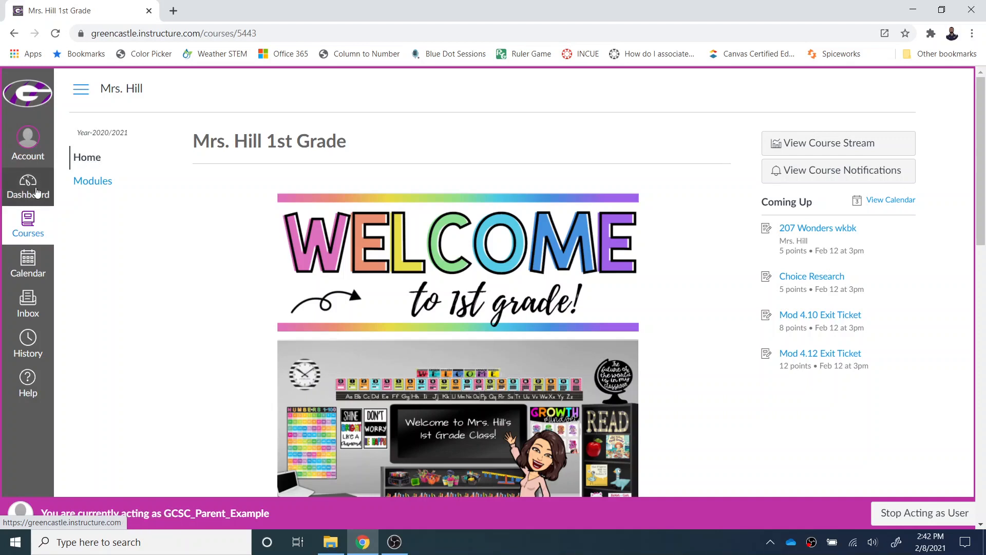
{"action": "left_click", "coordinate": [27, 187]}
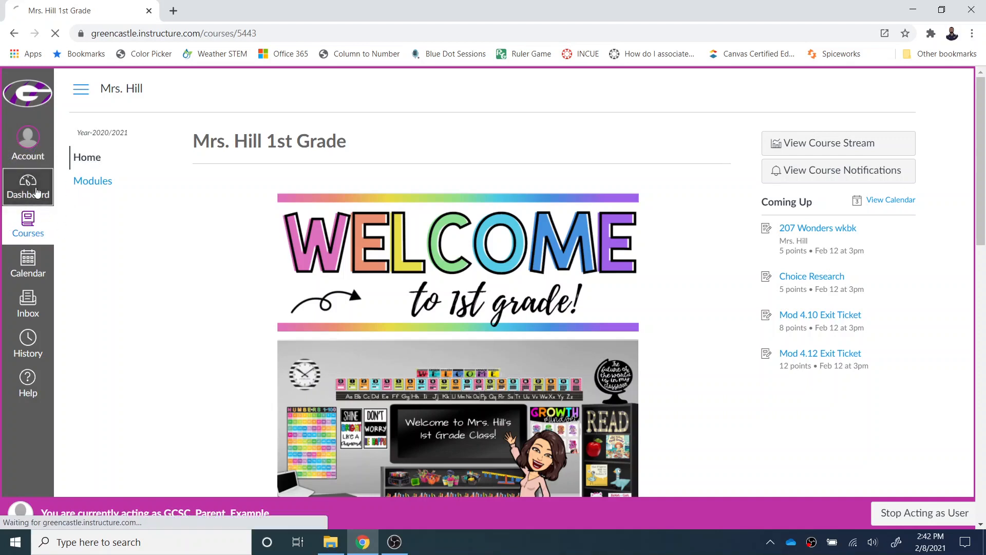
{"action": "left_click", "coordinate": [27, 187]}
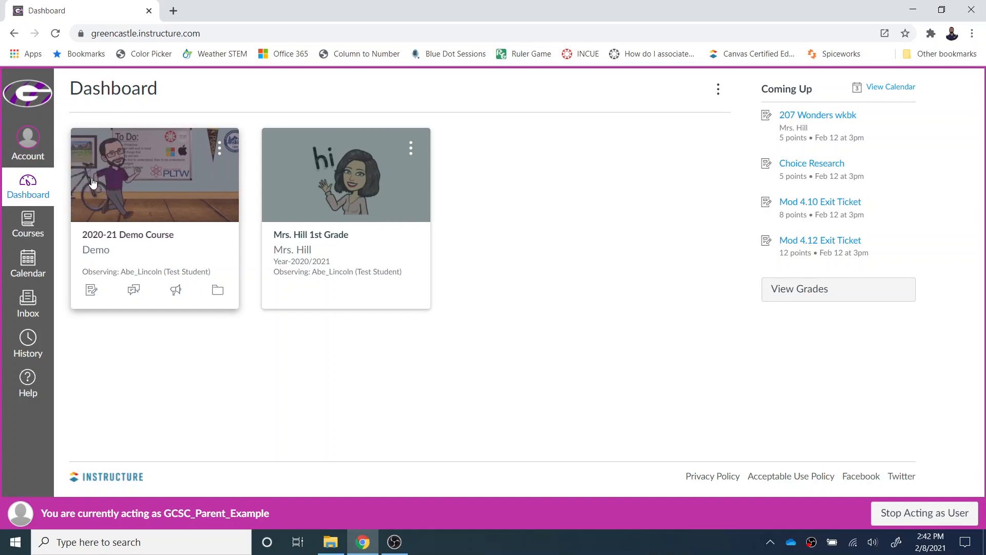
{"action": "mouse_move", "coordinate": [455, 132]}
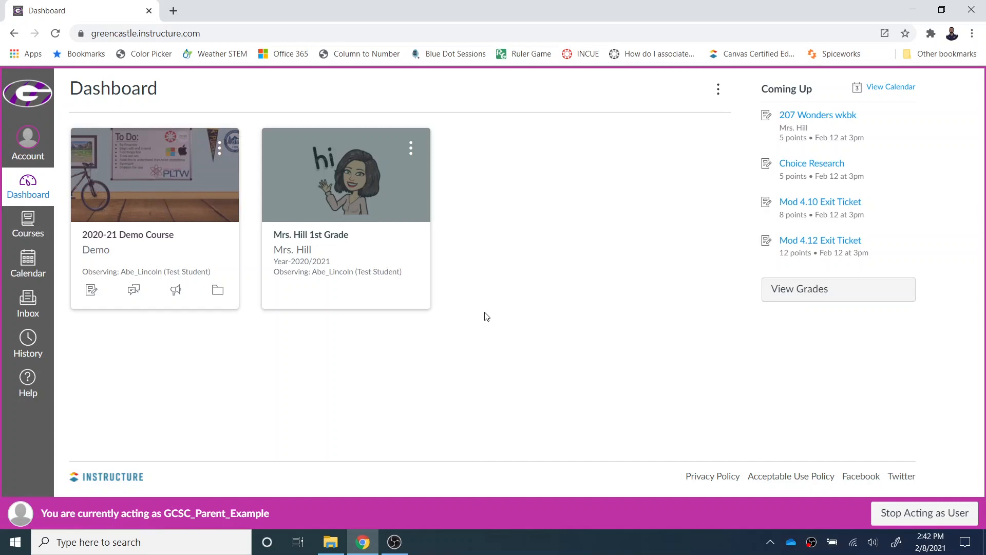
{"action": "mouse_move", "coordinate": [310, 234]}
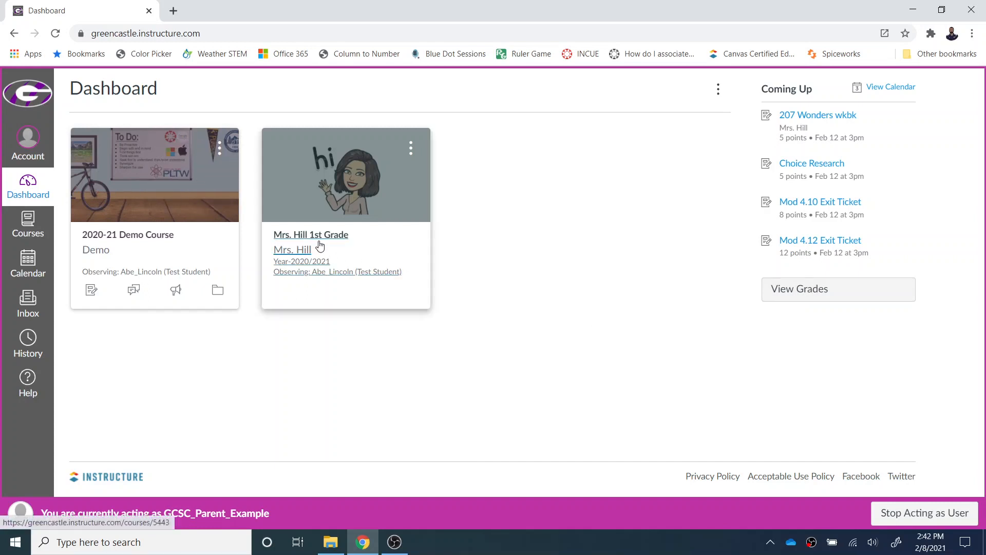
{"action": "left_click", "coordinate": [311, 234]}
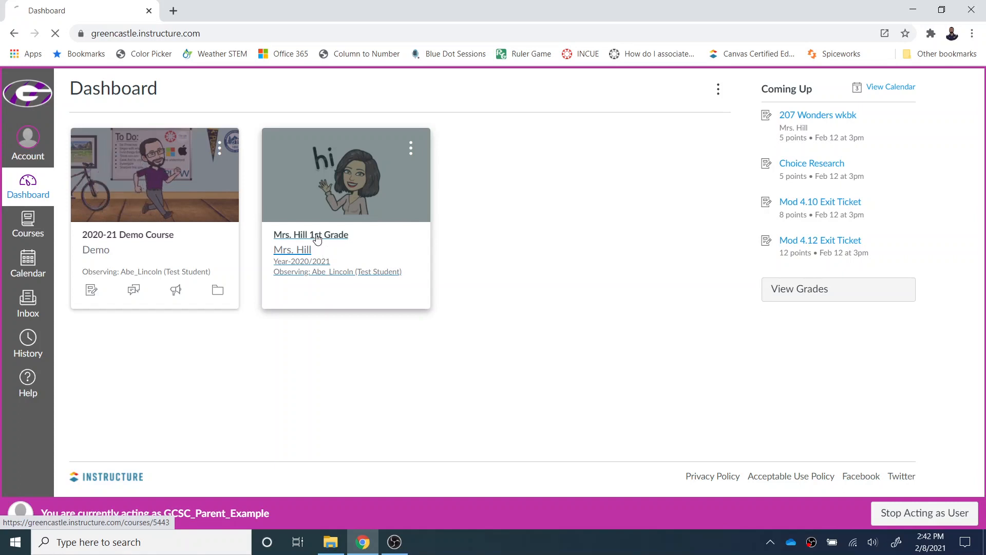
{"action": "left_click", "coordinate": [311, 234]}
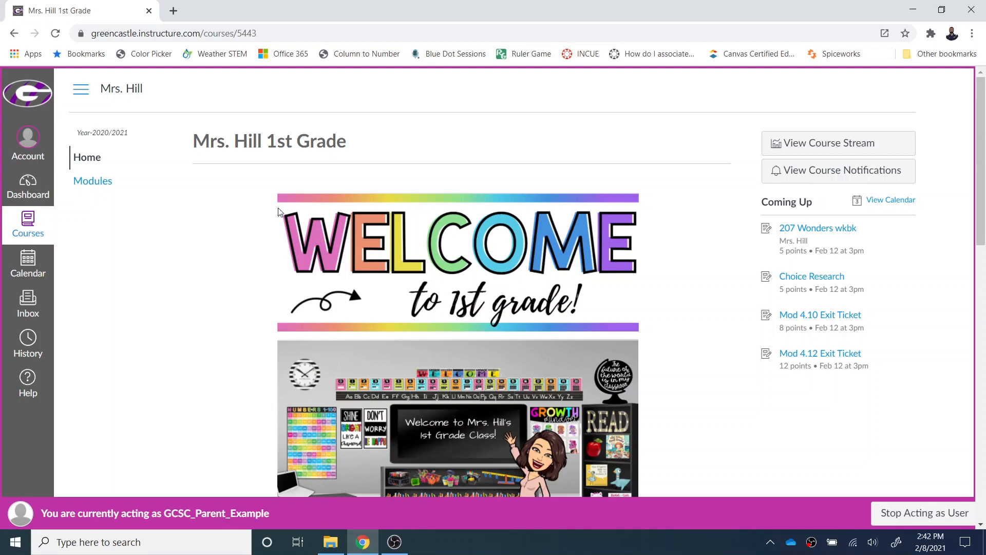
{"action": "left_click", "coordinate": [28, 187]}
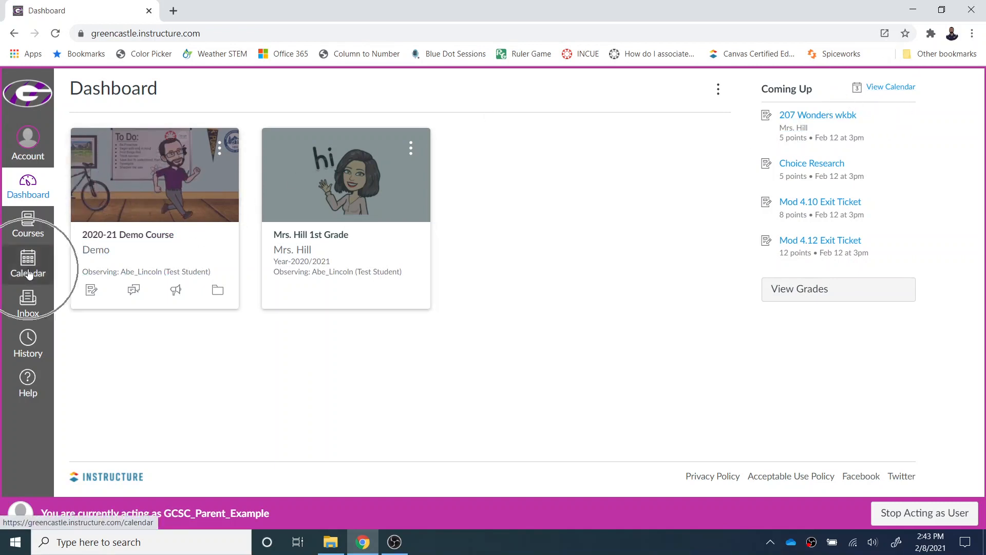
In the calendar, toggle the course calendars and show the Feb 12 Choice Research details
{"action": "left_click", "coordinate": [28, 264]}
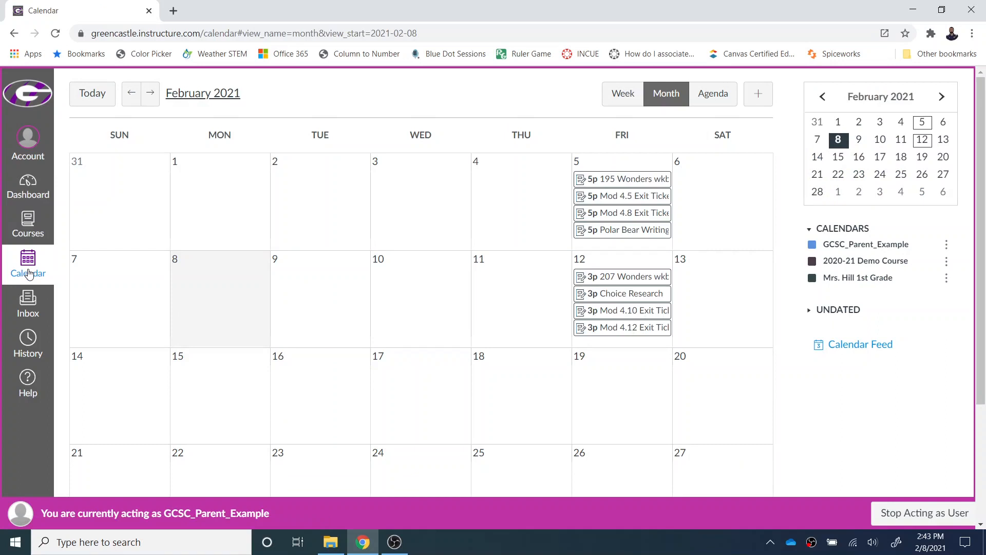
{"action": "mouse_move", "coordinate": [865, 244]}
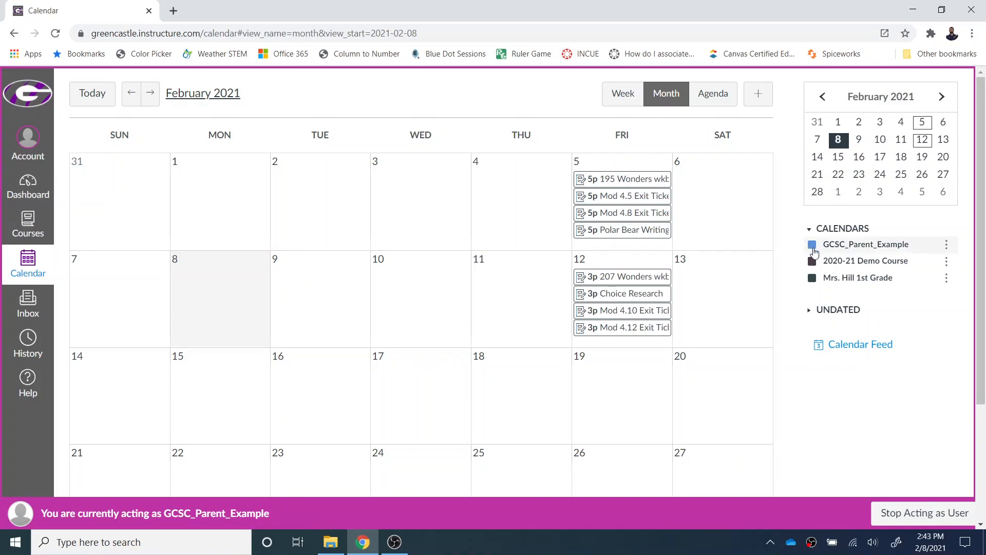
{"action": "left_click", "coordinate": [813, 244]}
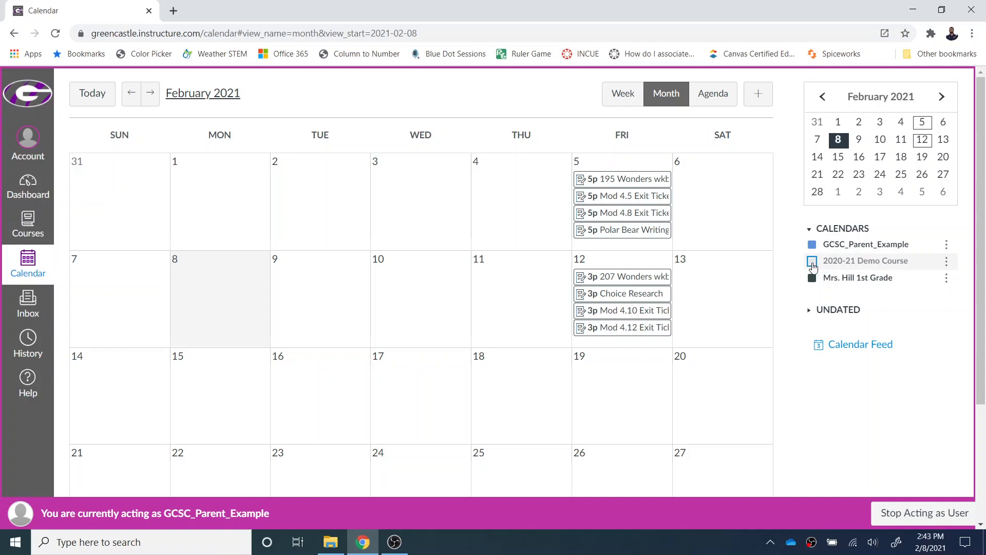
{"action": "left_click", "coordinate": [813, 261]}
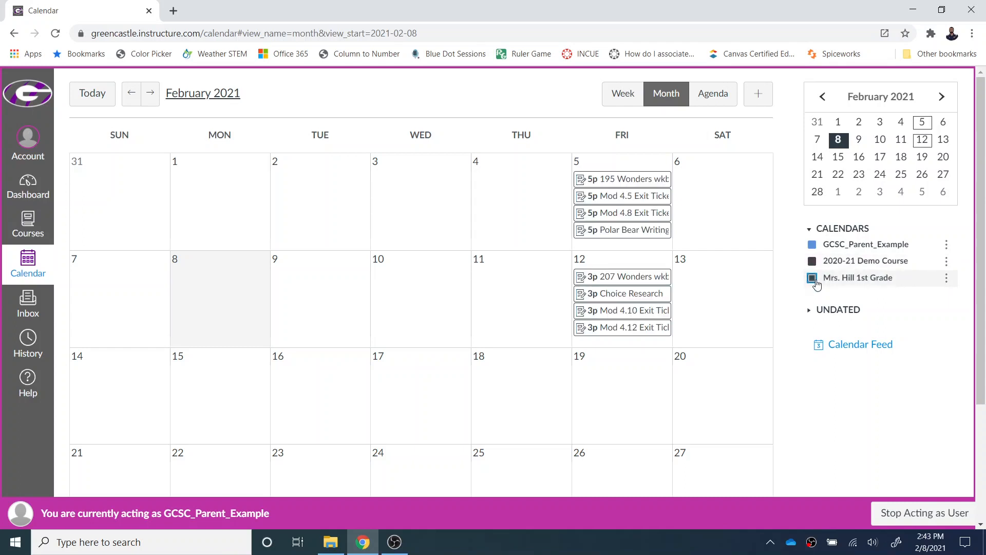
{"action": "left_click", "coordinate": [812, 278]}
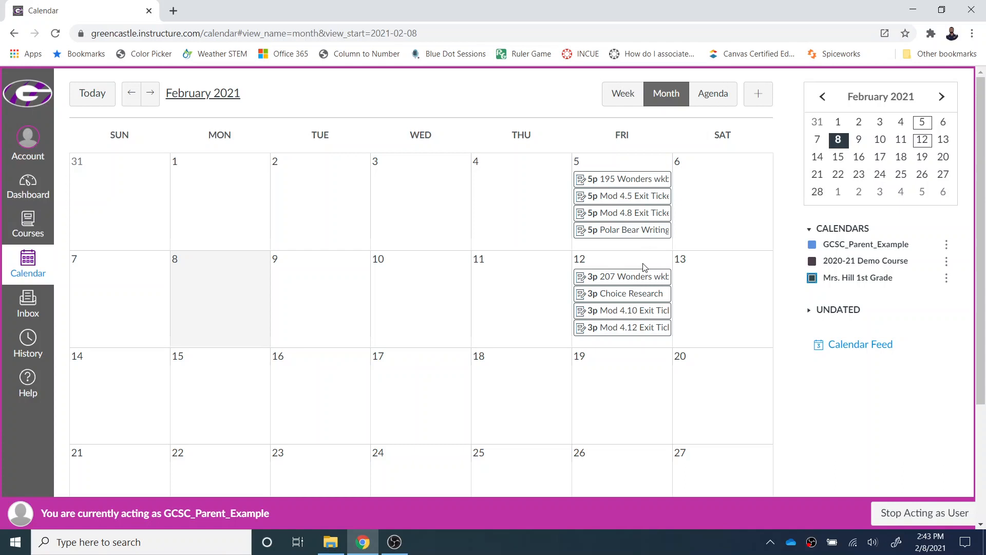
{"action": "mouse_move", "coordinate": [635, 276]}
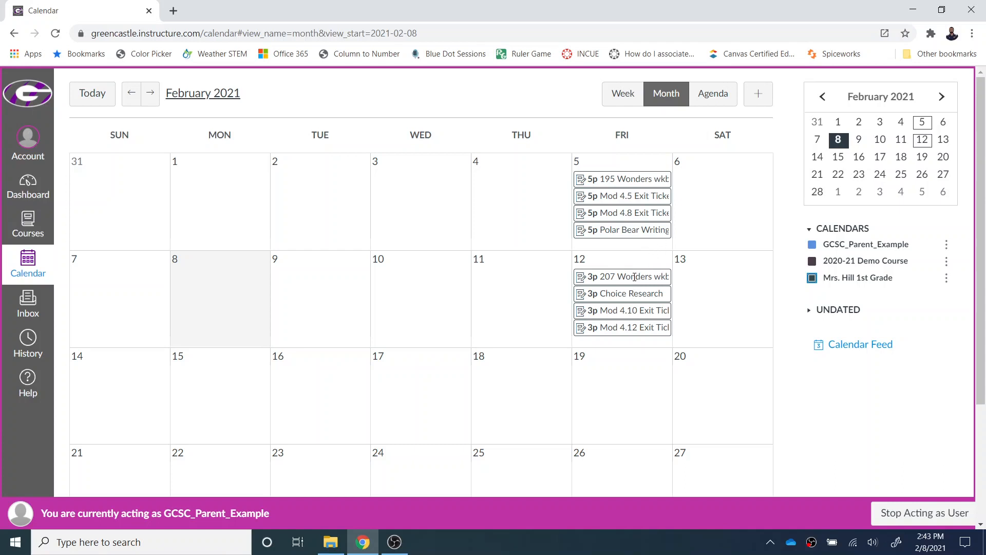
{"action": "left_click", "coordinate": [621, 294]}
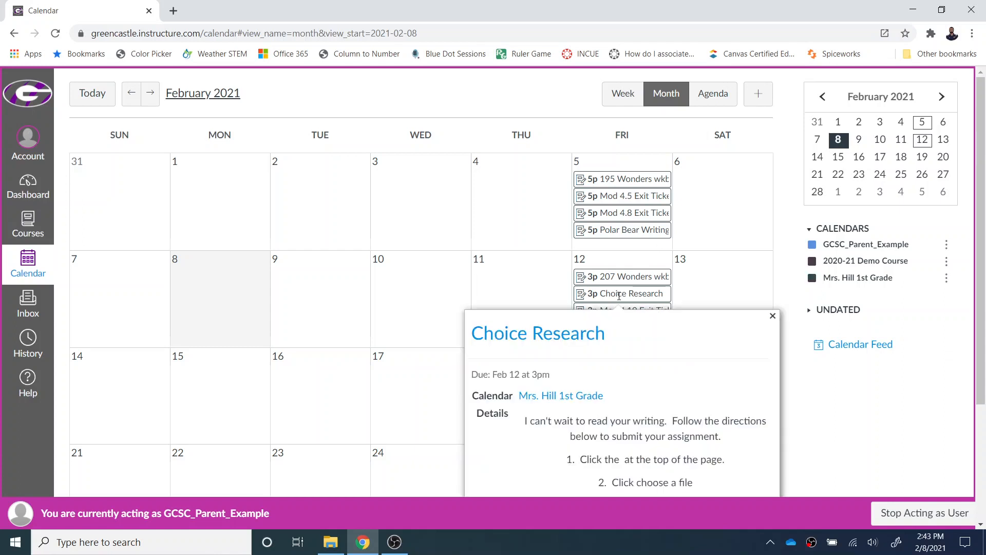
View the full Choice Research assignment page, then go back to the observer dashboard
{"action": "left_click", "coordinate": [537, 332]}
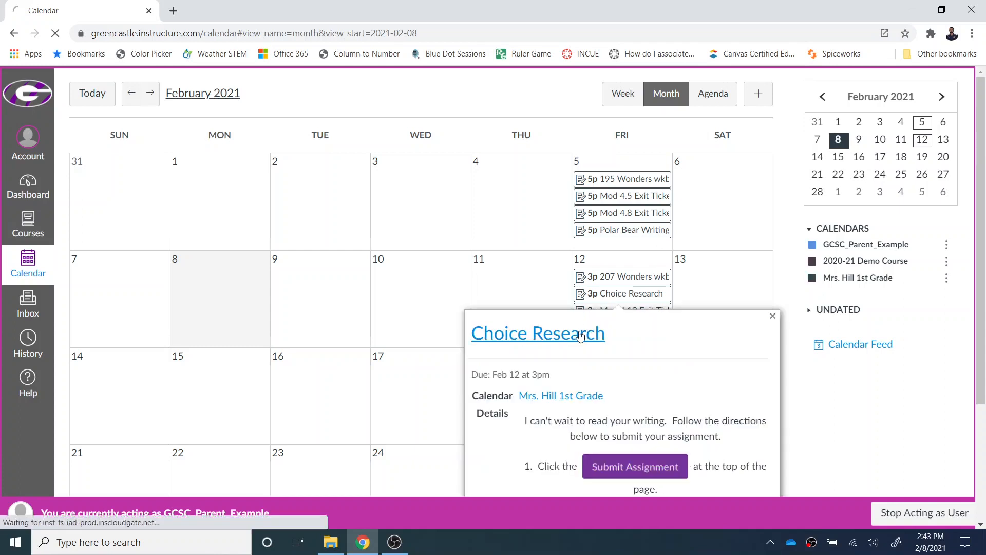
{"action": "left_click", "coordinate": [538, 333]}
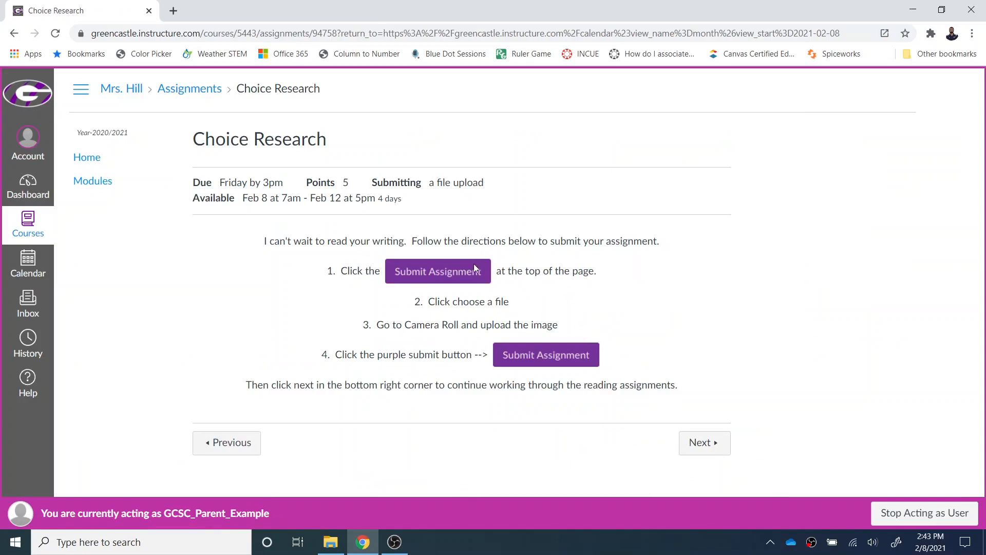
{"action": "mouse_move", "coordinate": [413, 258]}
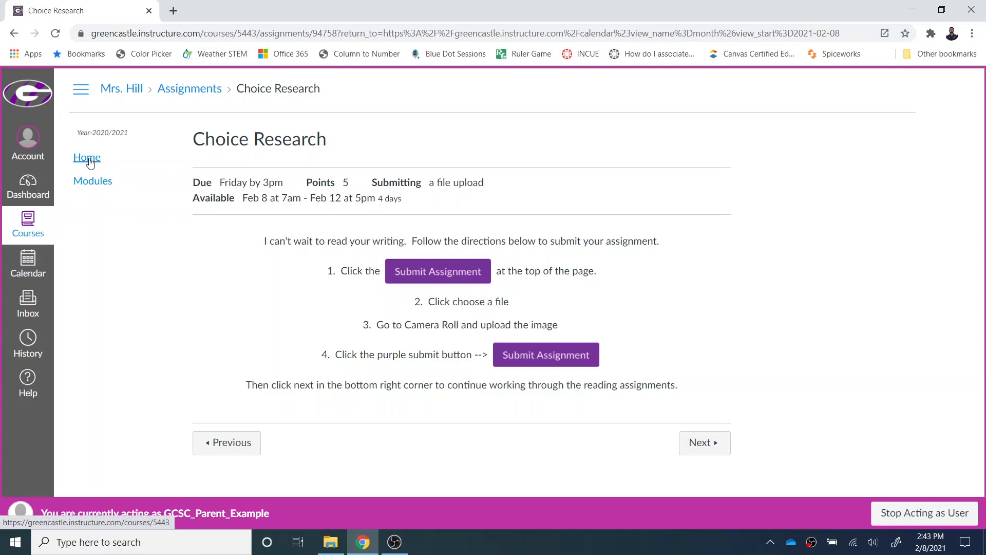
{"action": "mouse_move", "coordinate": [45, 185]}
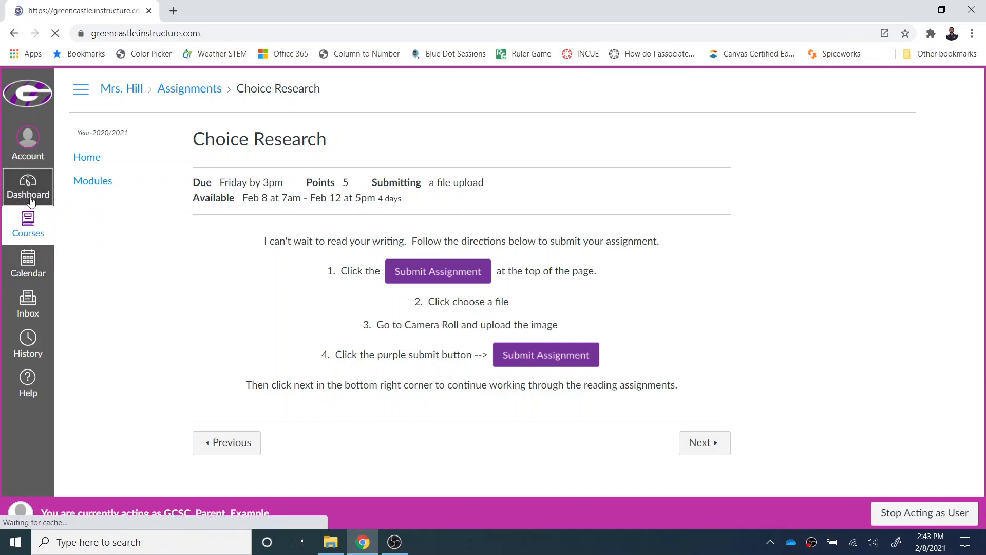
{"action": "left_click", "coordinate": [27, 188]}
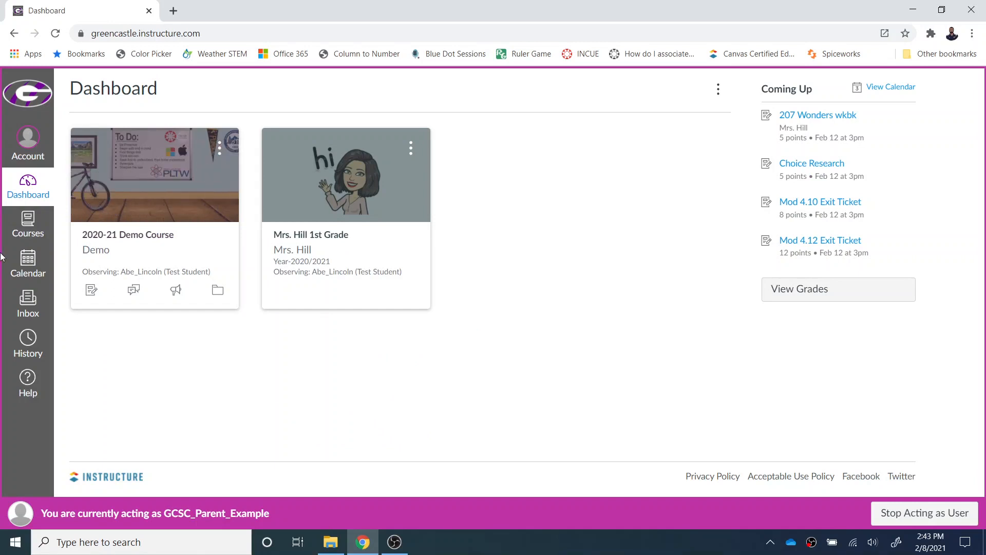
{"action": "left_click", "coordinate": [28, 305]}
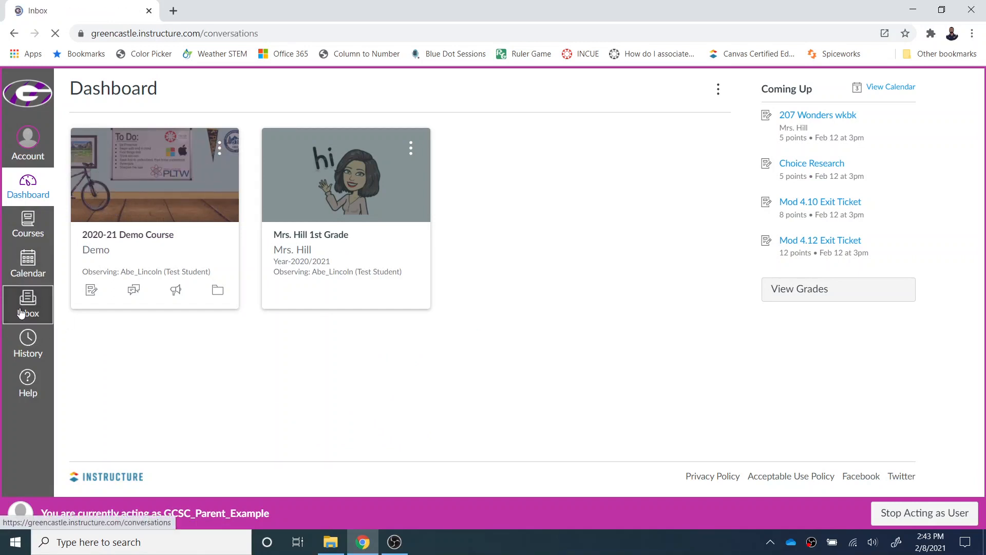
Open the Inbox from the global navigation bar
{"action": "left_click", "coordinate": [28, 304]}
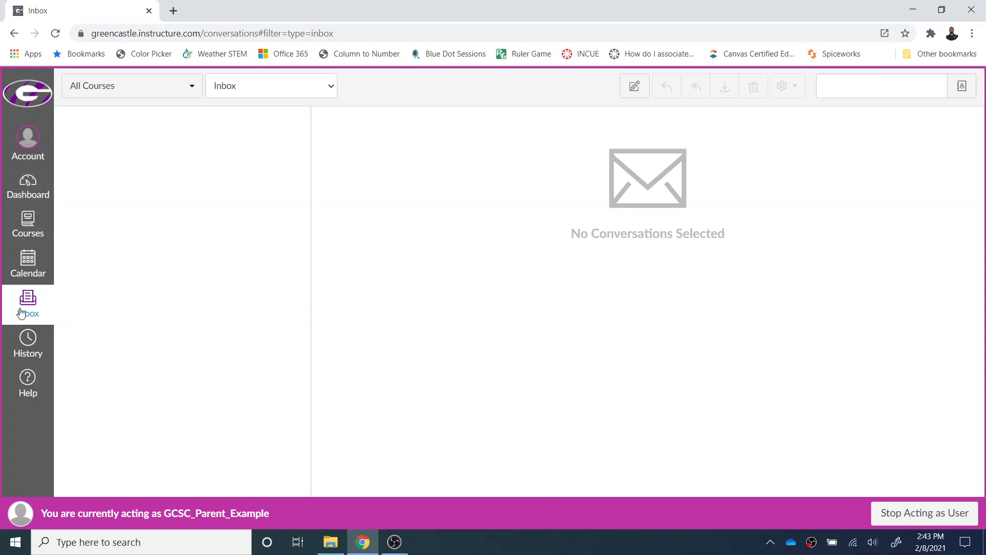
{"action": "mouse_move", "coordinate": [528, 157]}
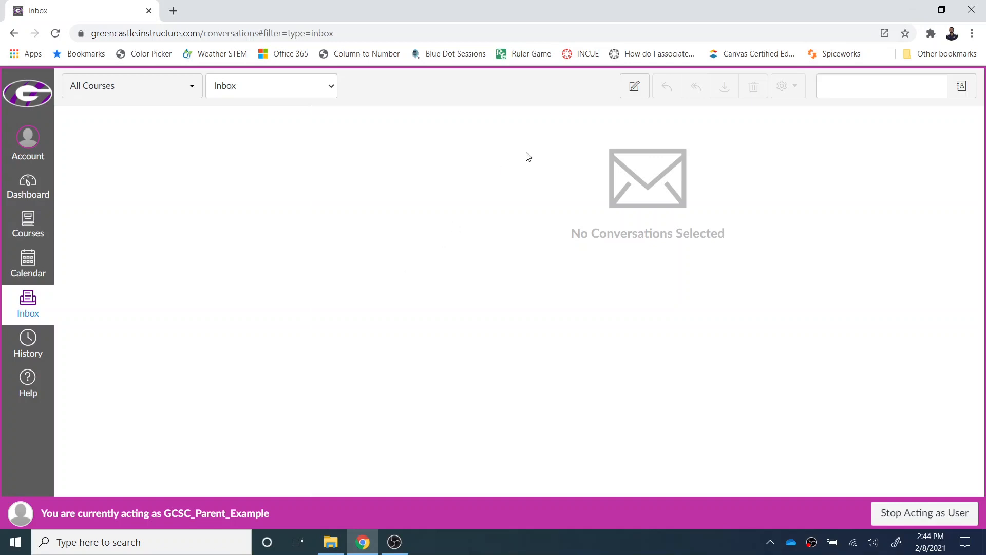
Compose a message to Mrs. Hill in 1st Grade with subject 'I Have a Question'
{"action": "left_click", "coordinate": [634, 85]}
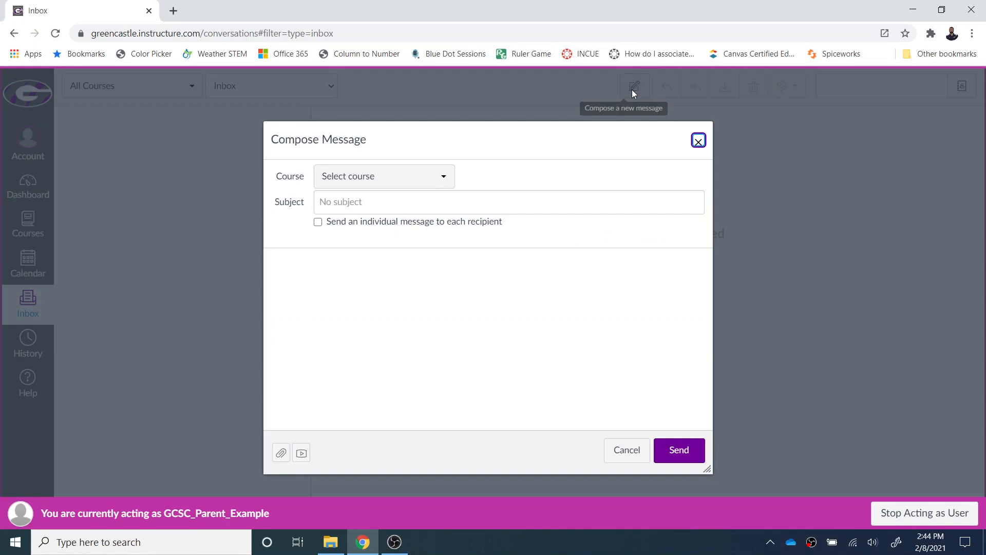
{"action": "left_click", "coordinate": [383, 176]}
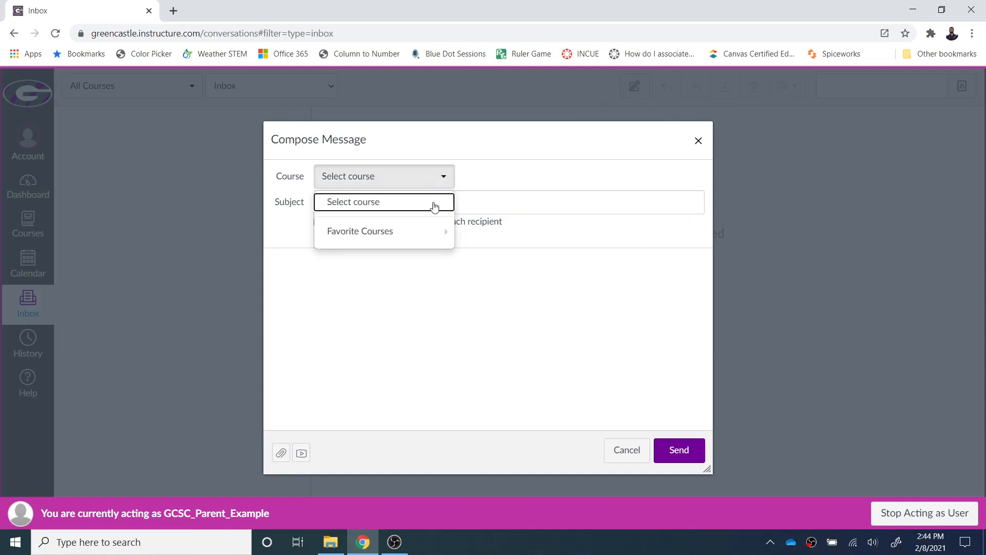
{"action": "left_click", "coordinate": [359, 231]}
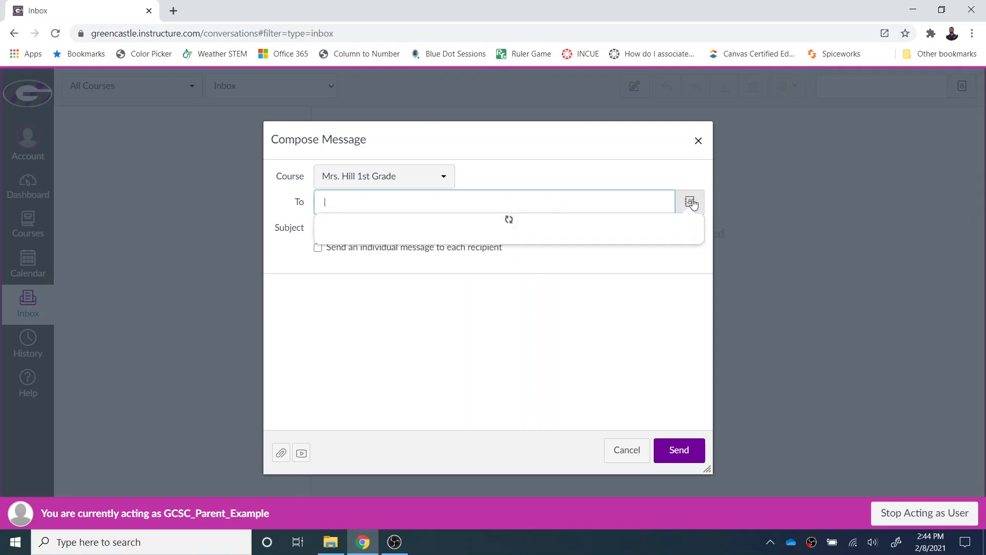
{"action": "left_click", "coordinate": [691, 202]}
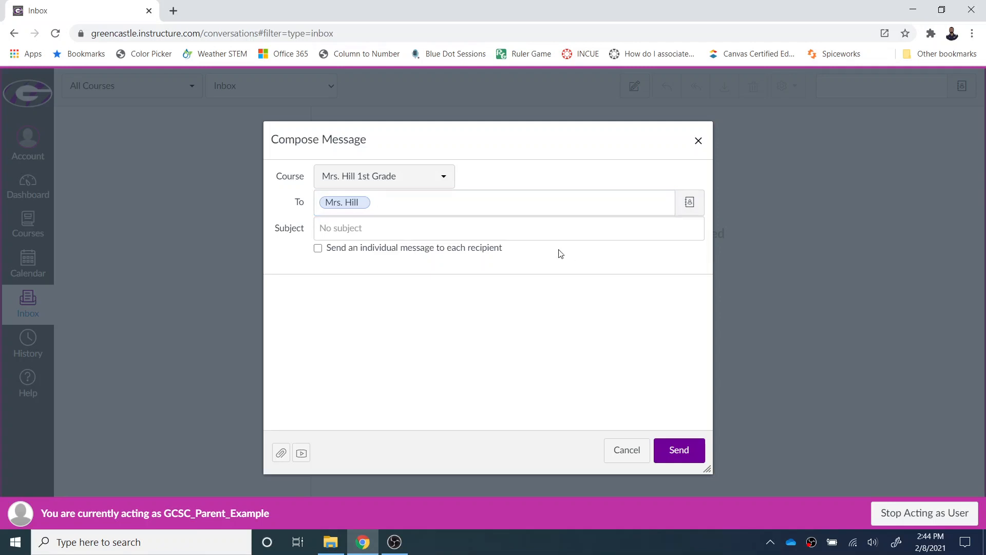
{"action": "type", "text": "I Have a Ques"}
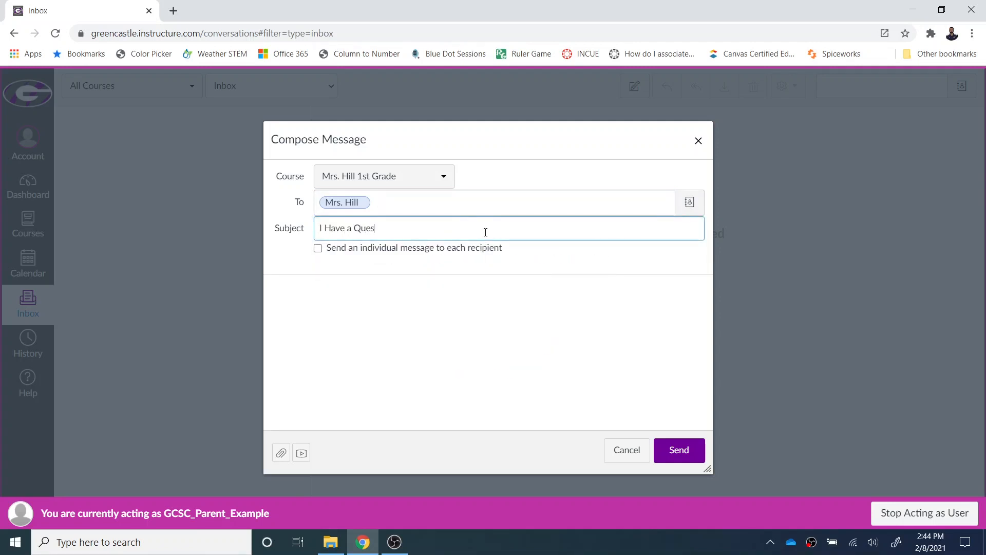
{"action": "type", "text": "tion"}
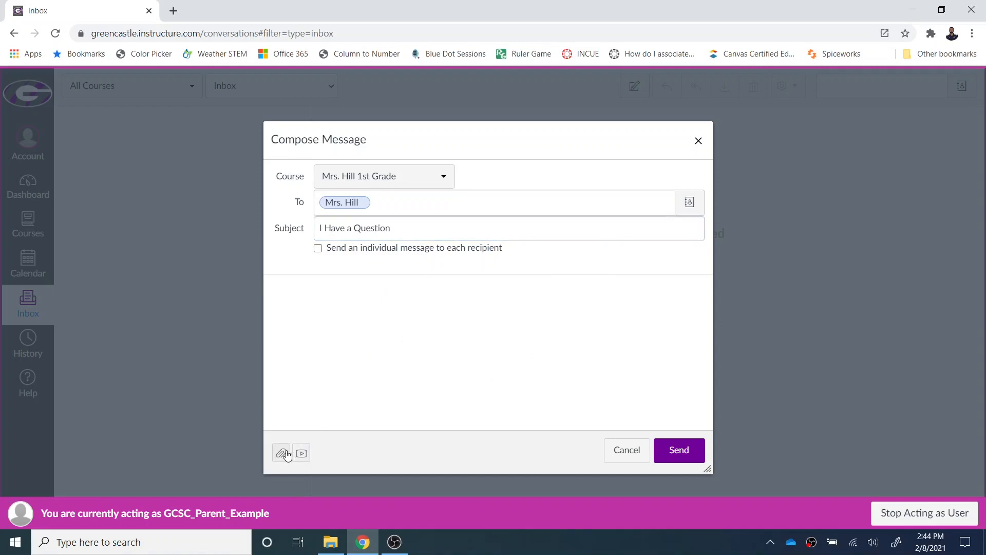
{"action": "mouse_move", "coordinate": [281, 453]}
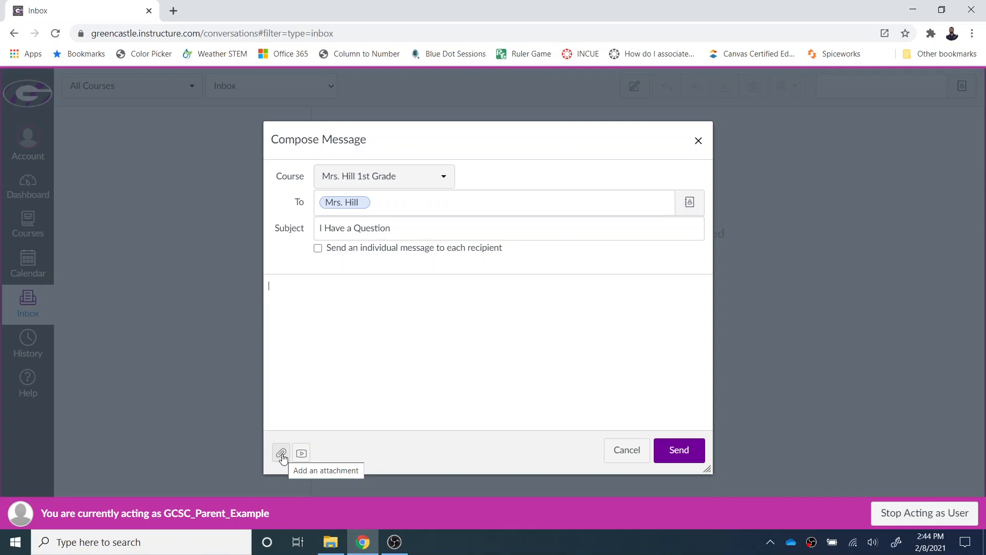
{"action": "mouse_move", "coordinate": [300, 453]}
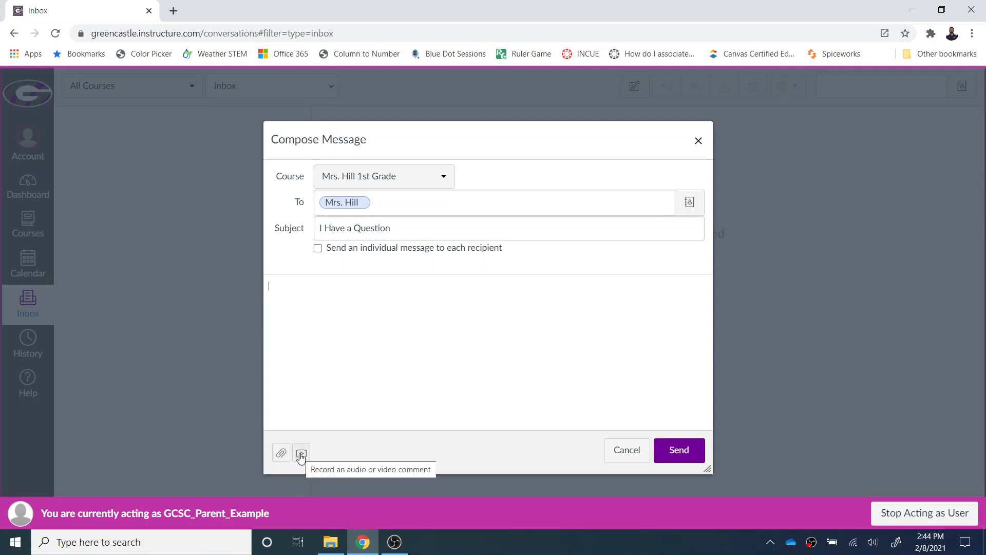
{"action": "mouse_move", "coordinate": [658, 462]}
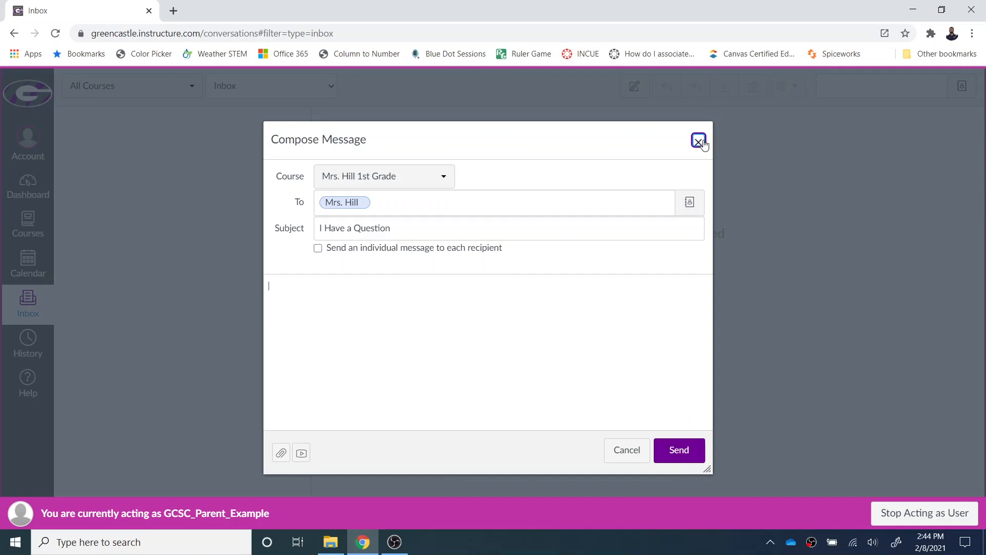
Close the unsent Compose Message window and go back to the observer dashboard
{"action": "left_click", "coordinate": [699, 141]}
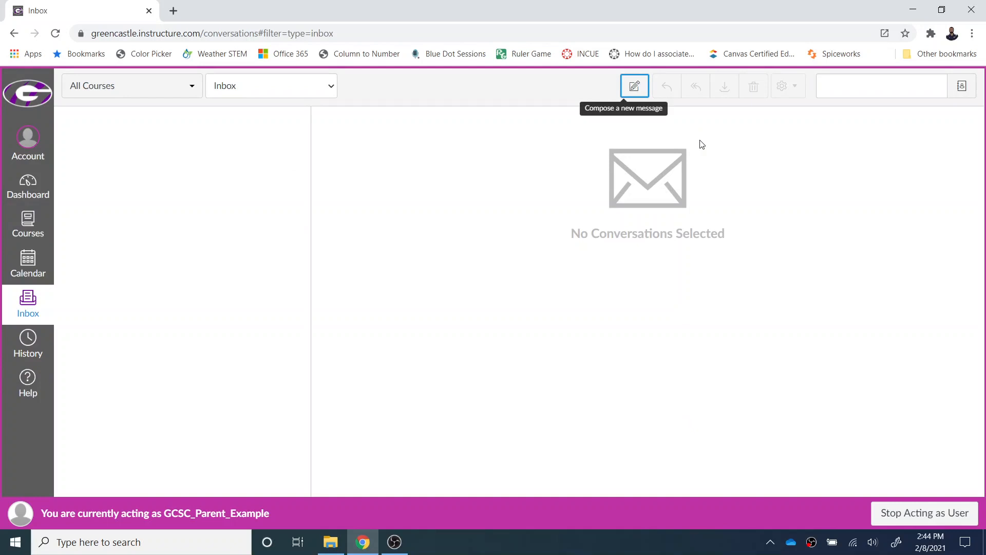
{"action": "left_click", "coordinate": [28, 187]}
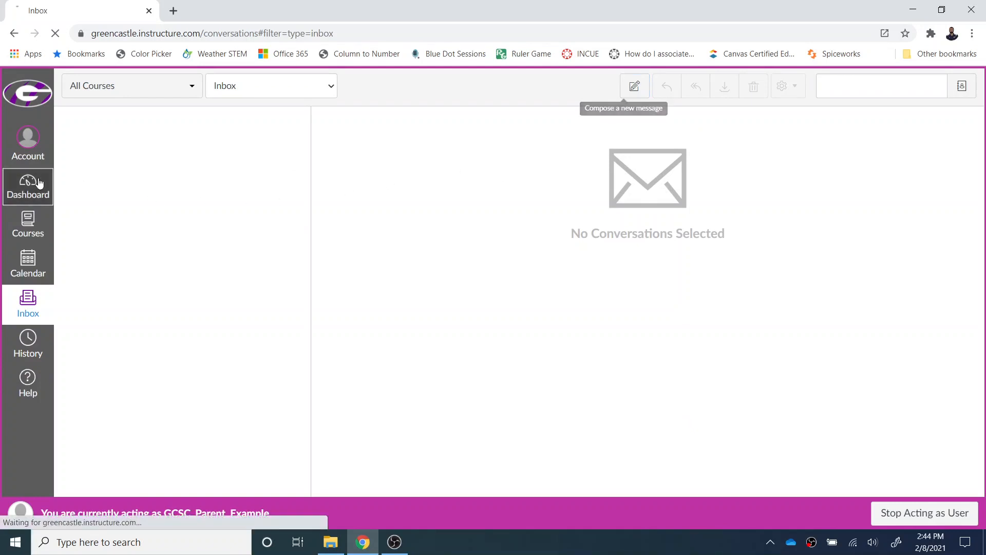
{"action": "left_click", "coordinate": [28, 187]}
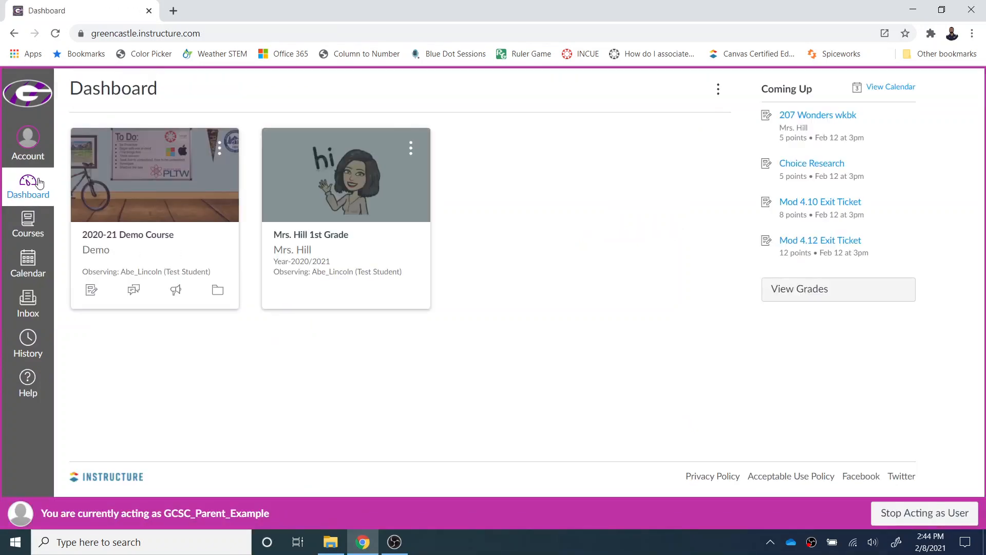